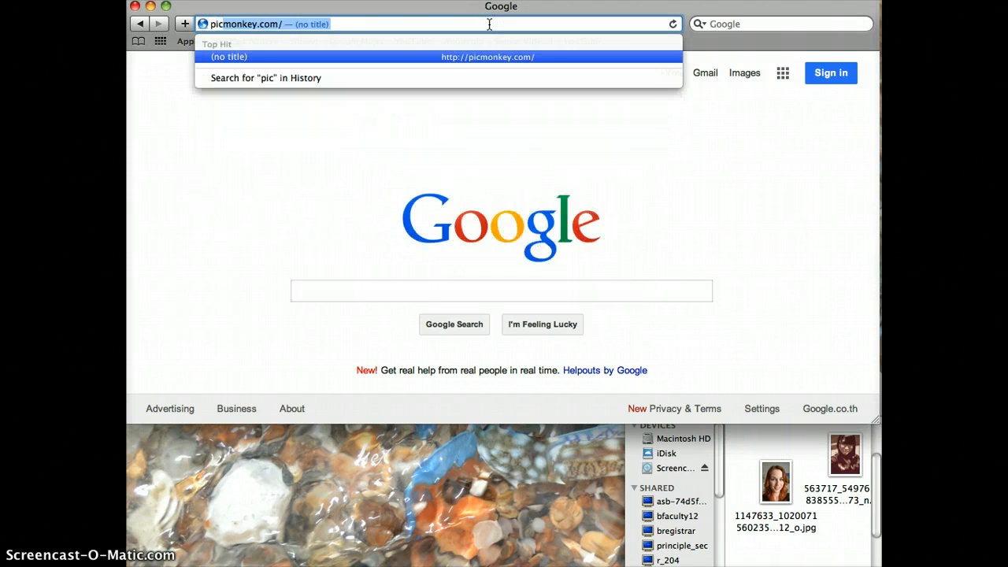
Enter picmonkey.com in Safari's address bar and load the suggested site.
type("monkey")
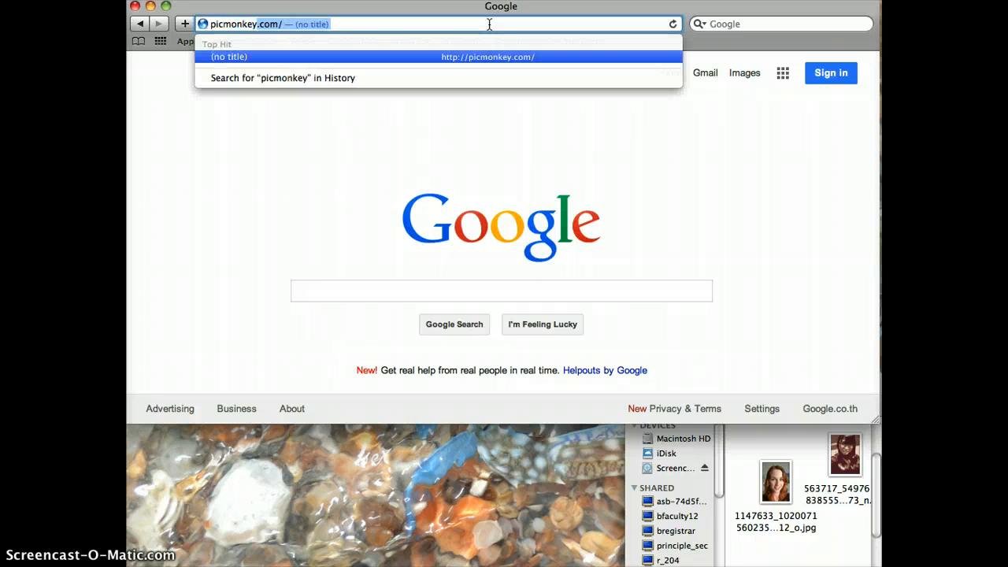
left_click(441, 57)
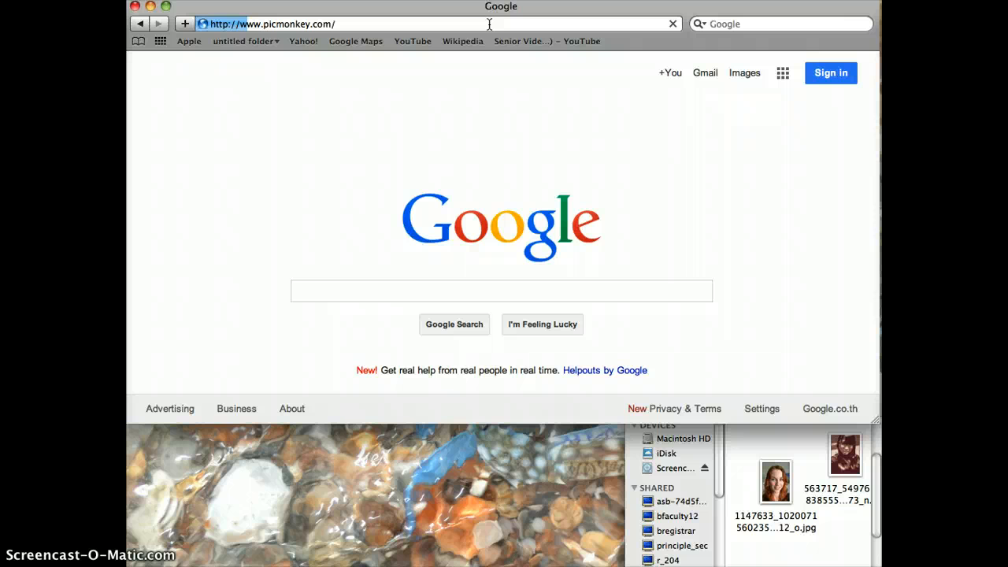
mouse_move(629, 187)
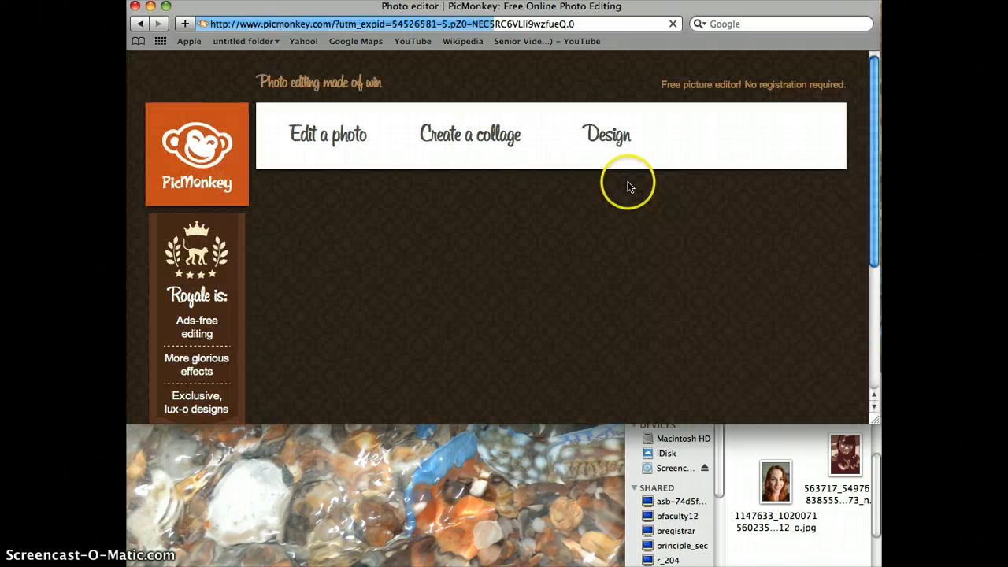
Choose 'Edit a photo' and open the red-haired portrait image file.
left_click(328, 134)
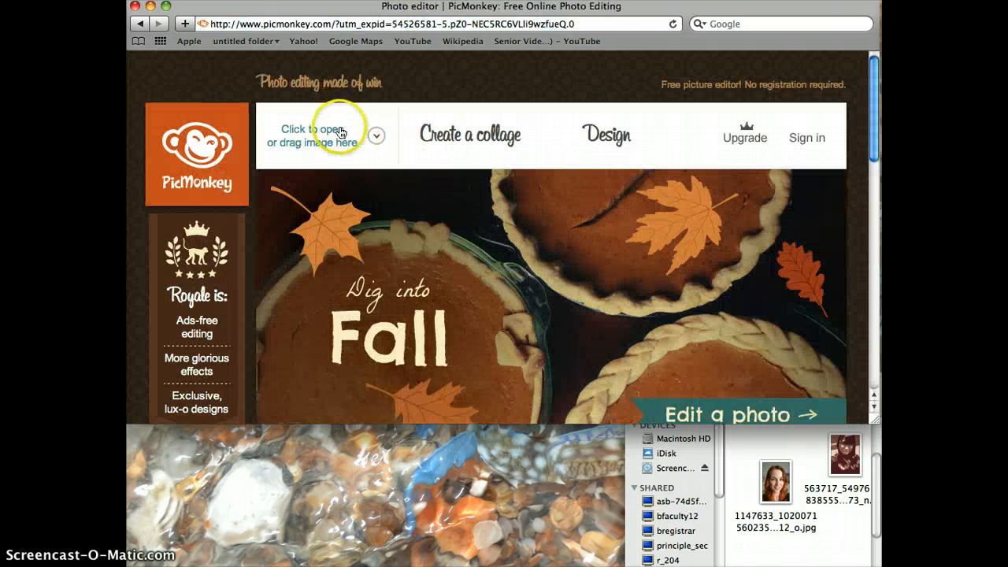
left_click(315, 136)
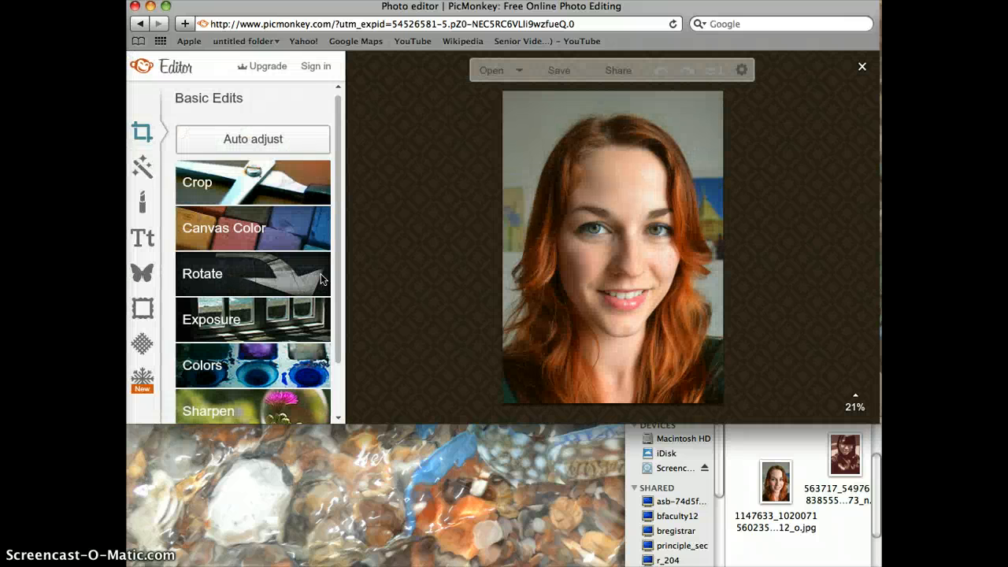
mouse_move(359, 113)
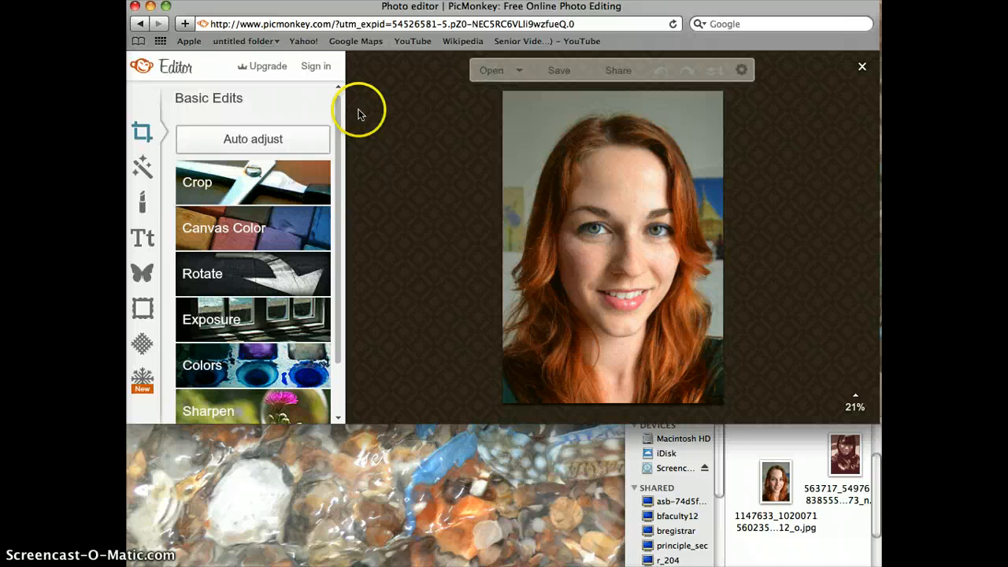
mouse_move(142, 132)
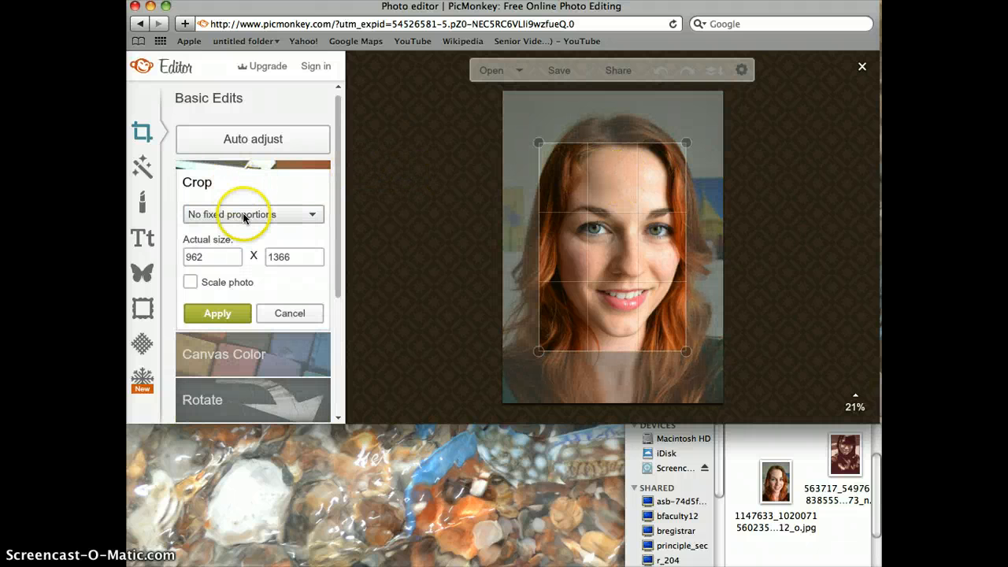
mouse_move(143, 207)
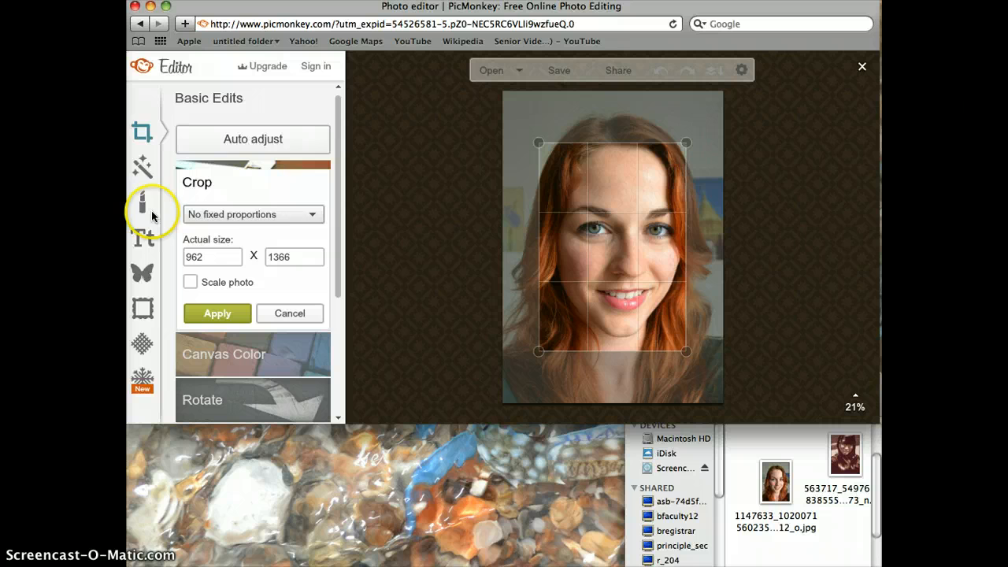
Constrain the crop to Square and enlarge it to a 1444 × 1444 box centred on her face.
left_click(252, 214)
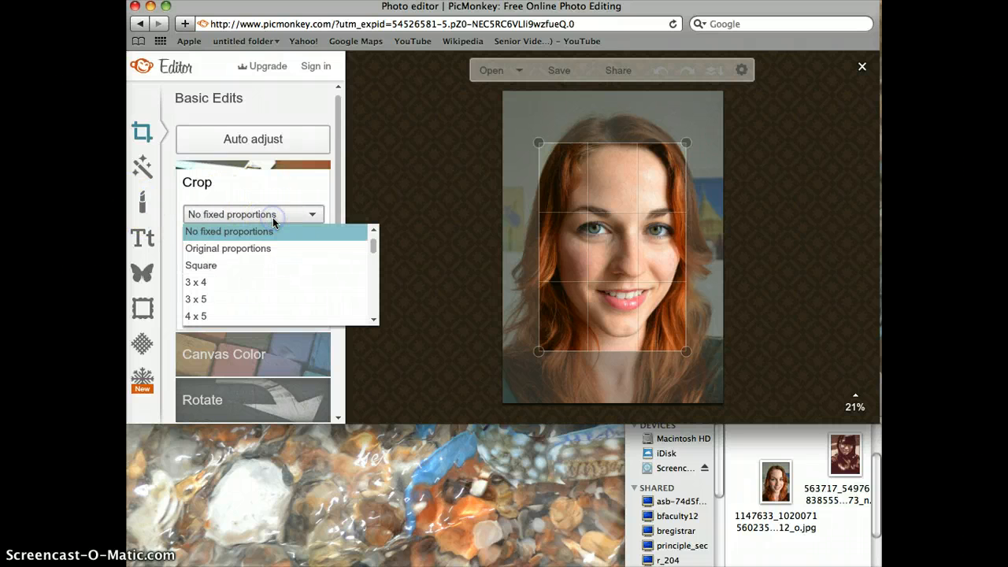
left_click(195, 265)
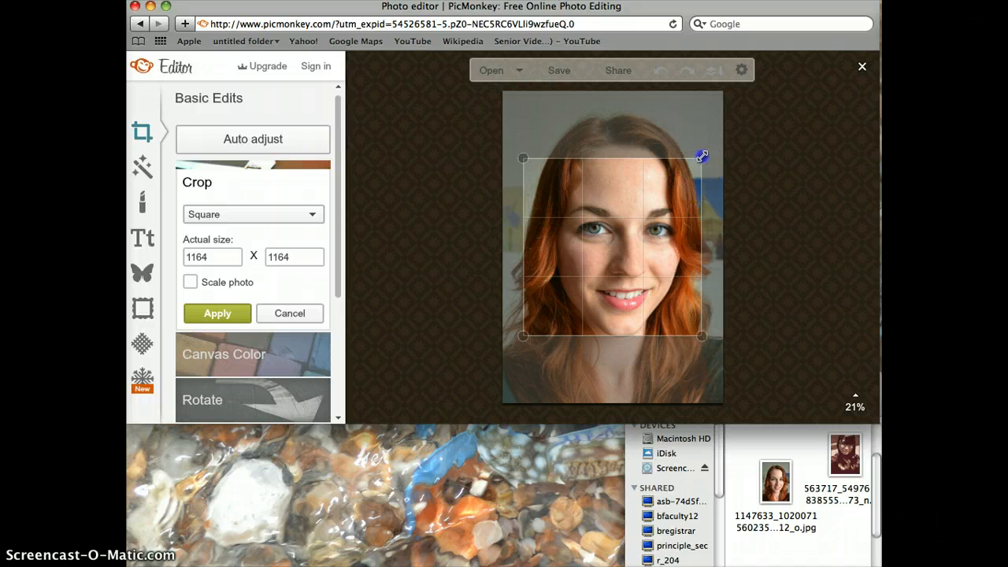
left_click_drag(703, 156, 722, 135)
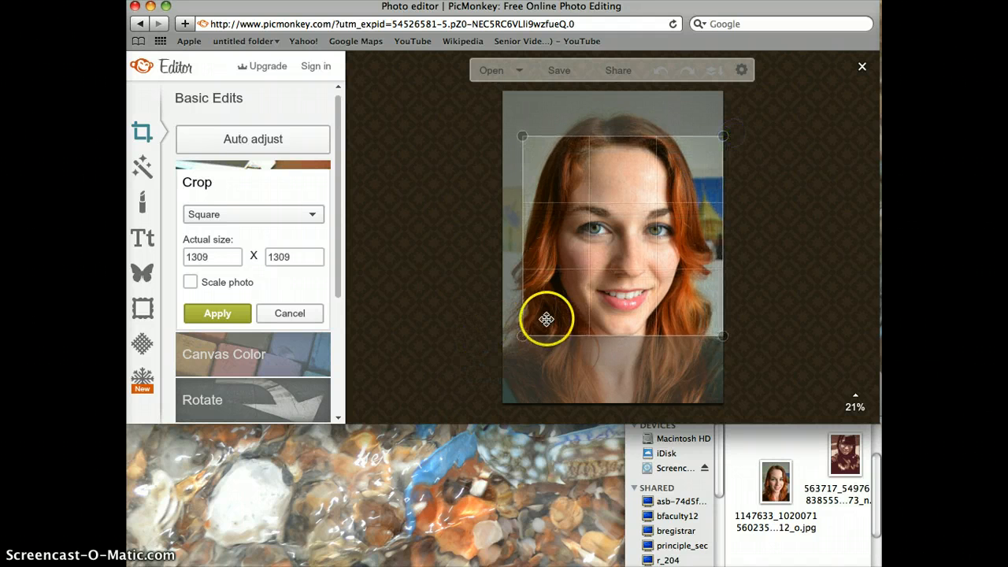
left_click_drag(546, 318, 642, 263)
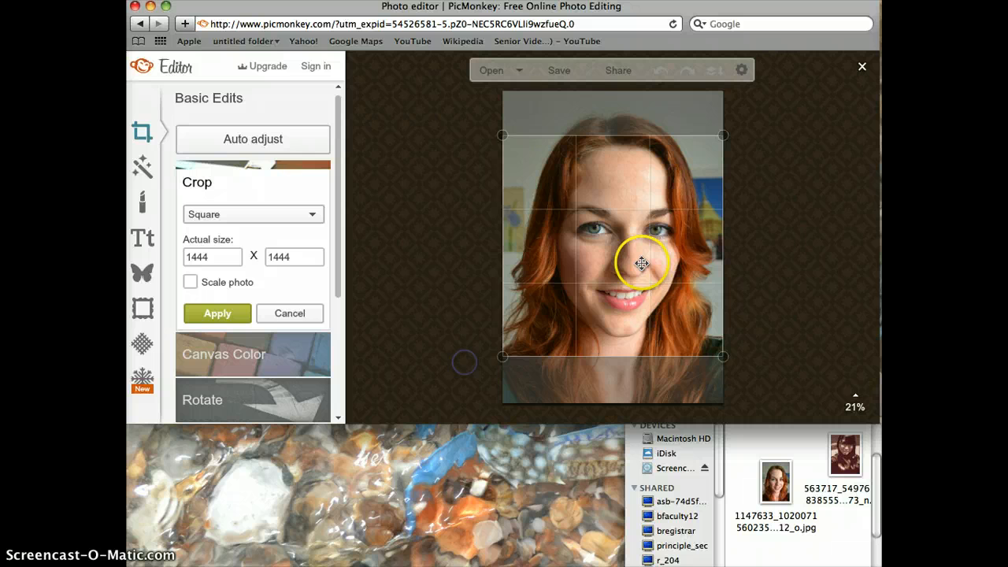
left_click_drag(642, 264, 642, 252)
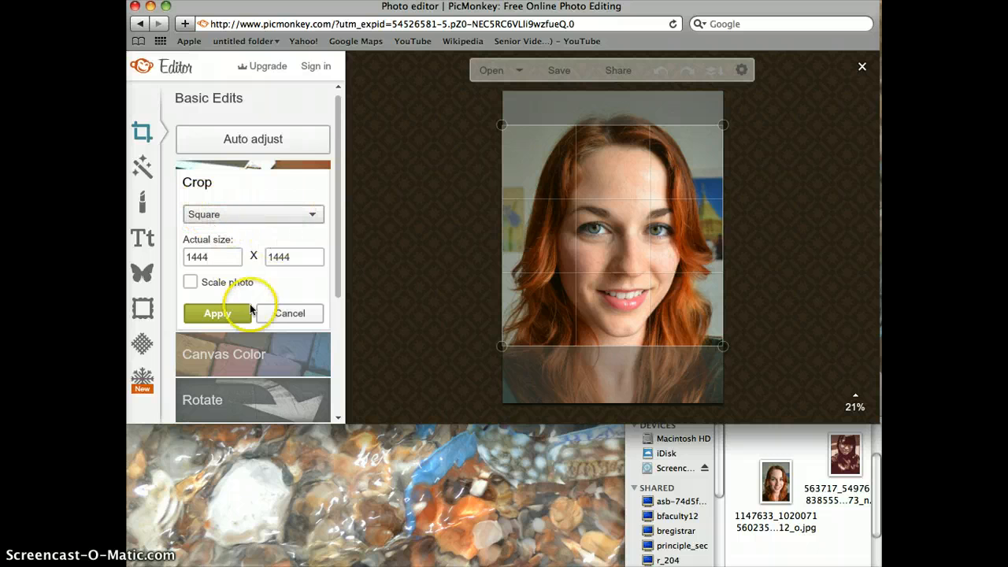
Apply the square crop and leave the crop settings.
left_click(217, 312)
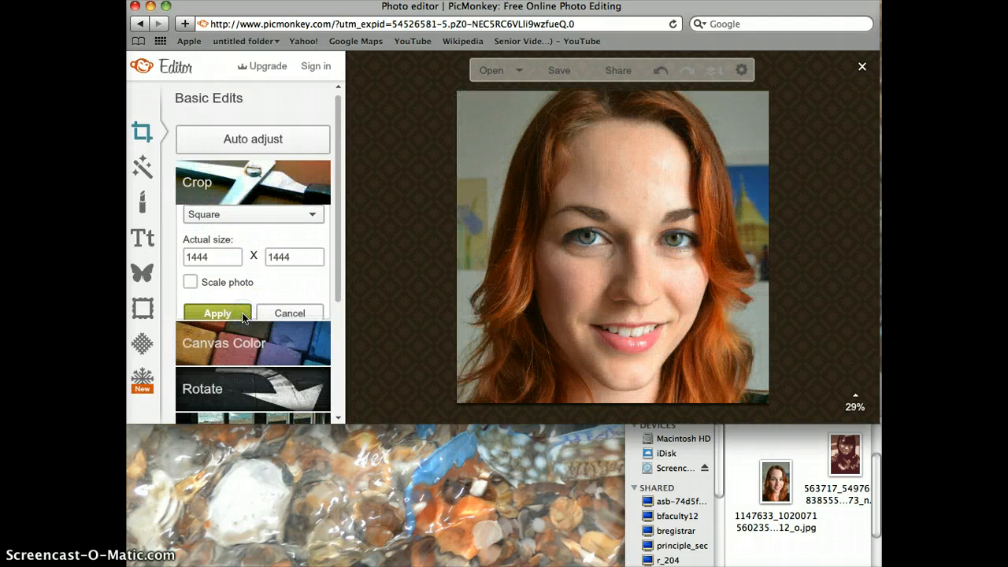
left_click(289, 312)
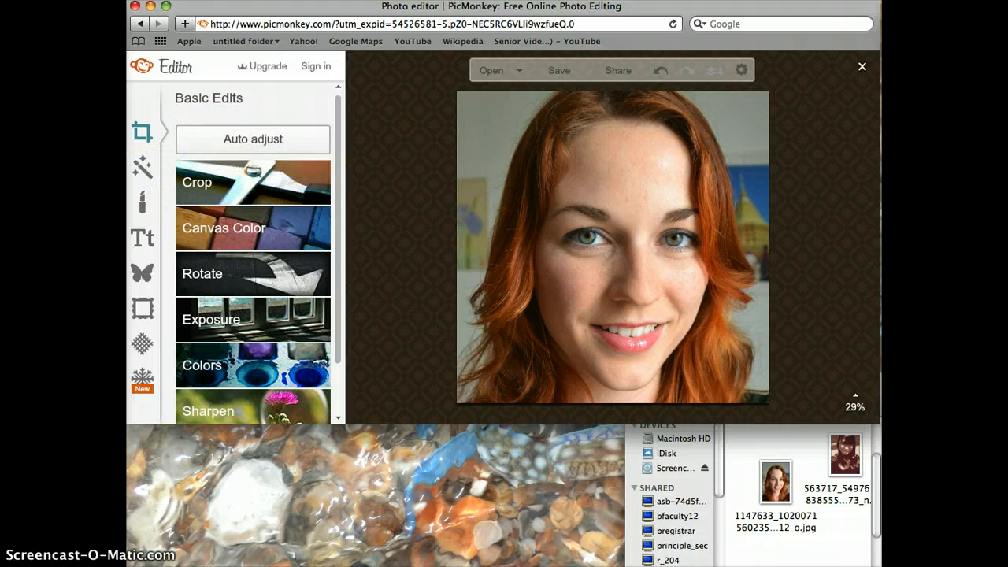
Browse down the Effects list until Focal Soften, Focal B&W and Focal Pixelate appear.
left_click(142, 166)
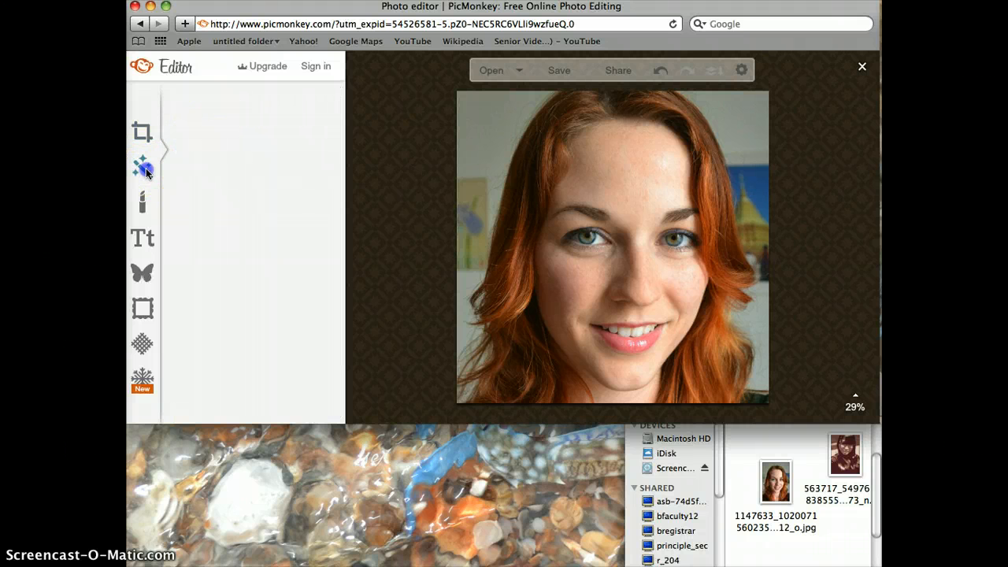
left_click(142, 165)
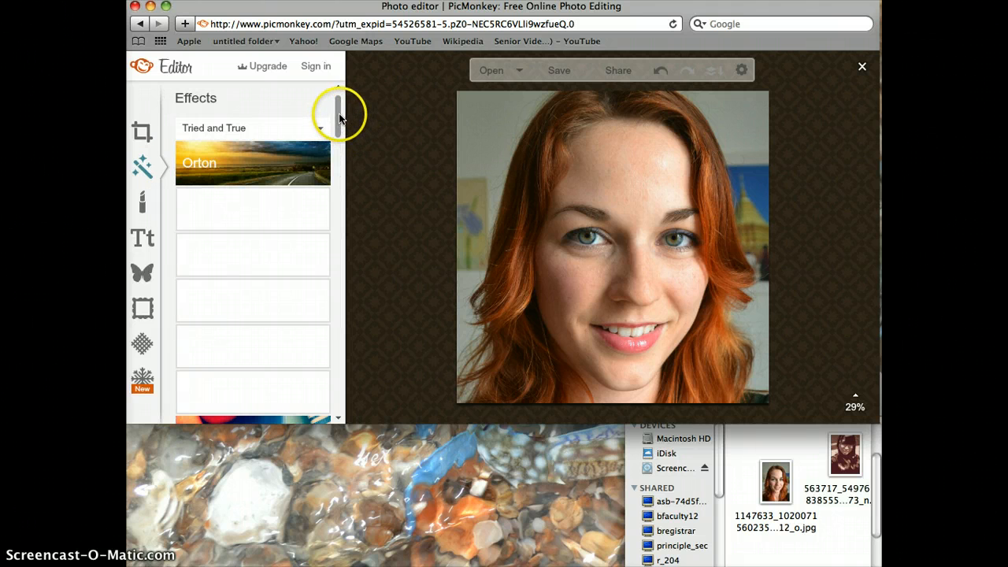
scroll("down", 3)
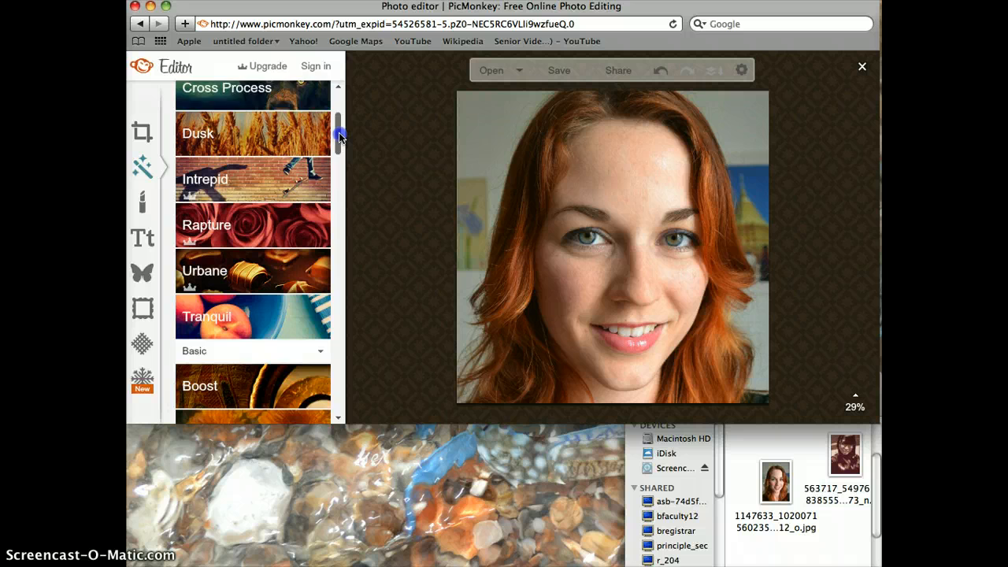
scroll("down", 3)
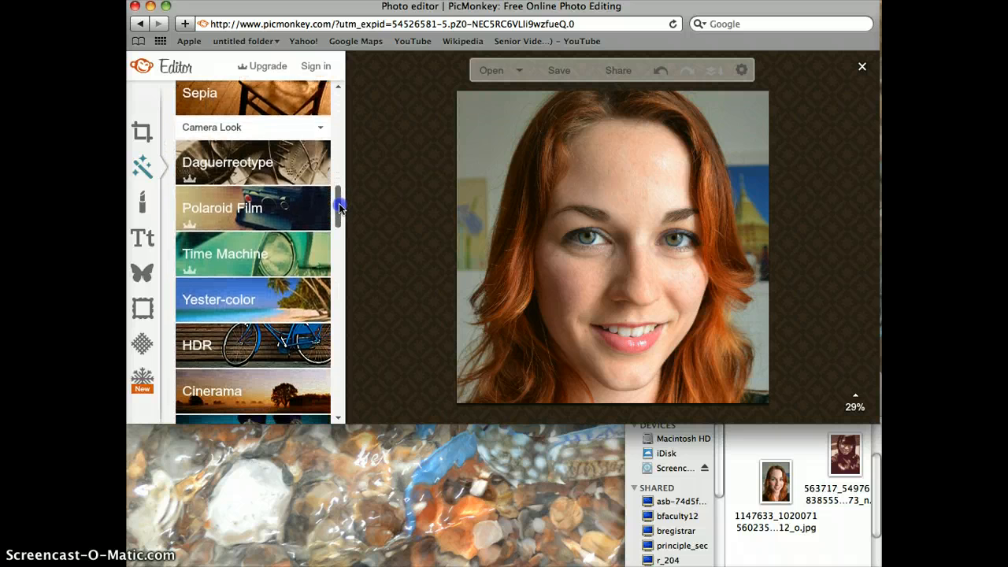
scroll("down", 3)
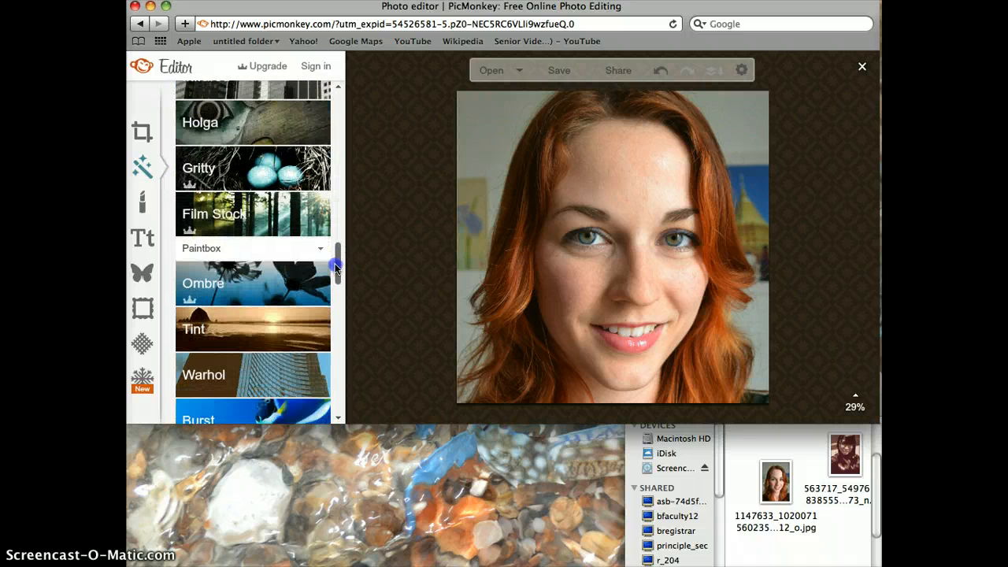
scroll("down", 3)
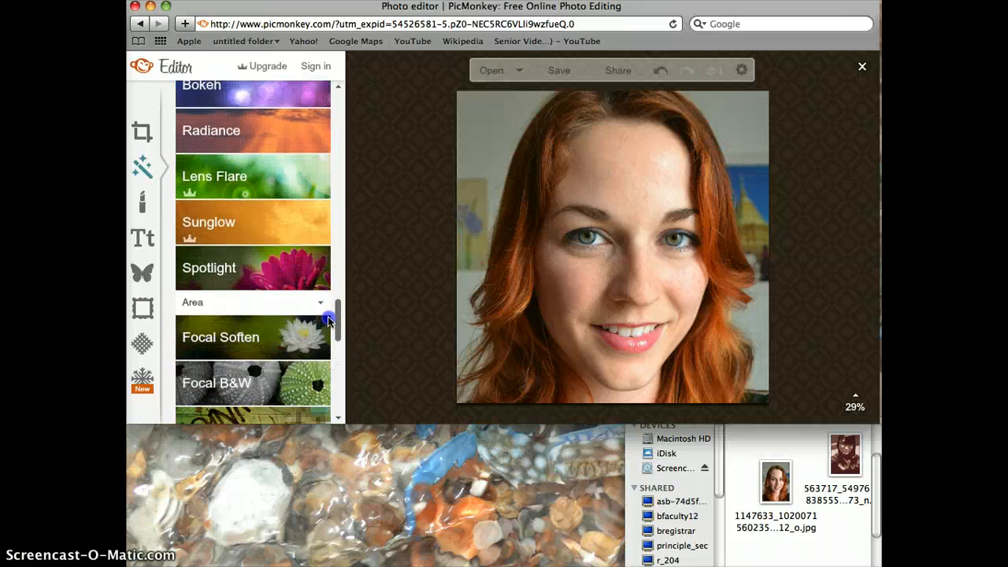
scroll("down", 3)
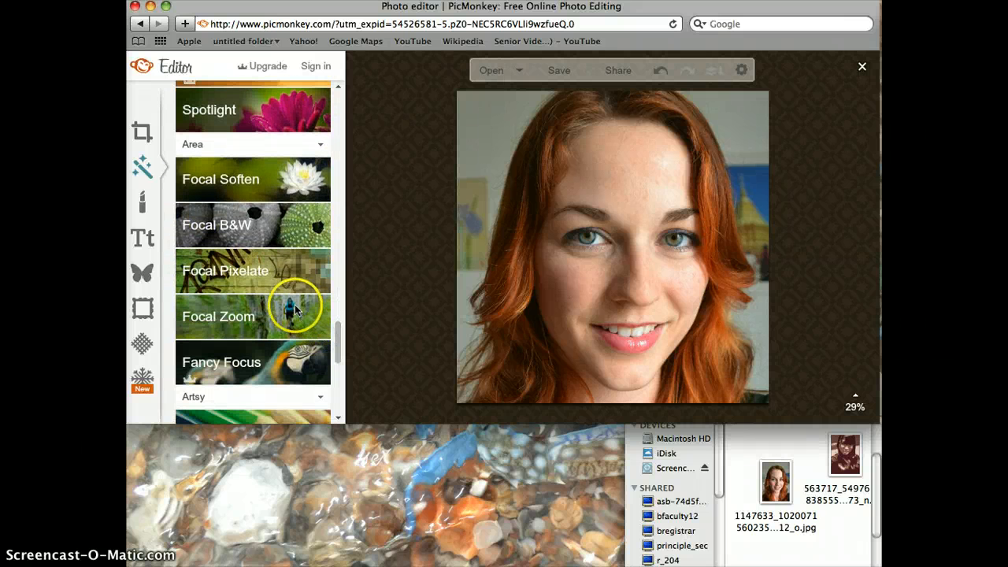
mouse_move(220, 259)
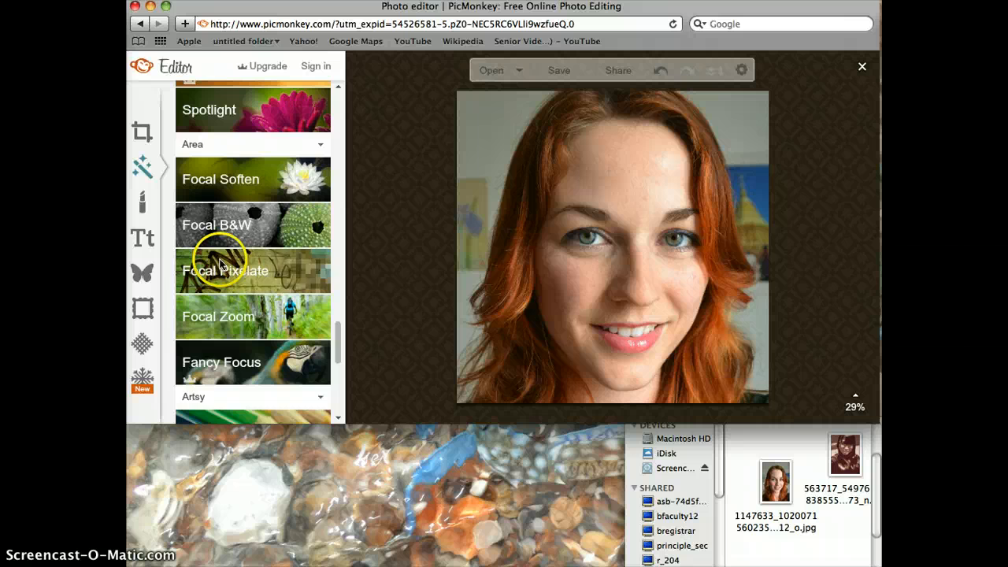
Start Focal Pixelate and drag Focal size down from about 7% to 0%.
left_click(223, 271)
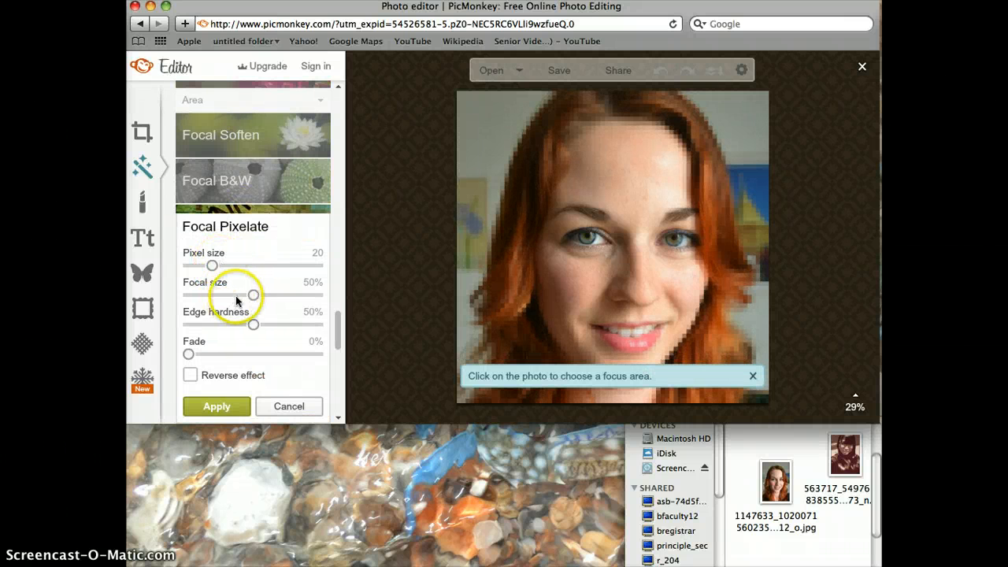
left_click_drag(252, 294, 245, 295)
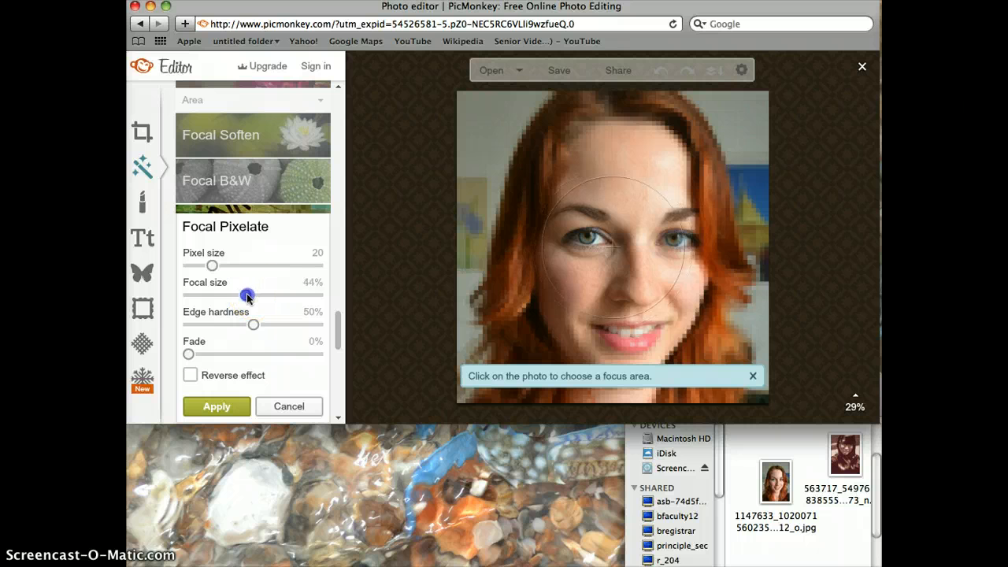
left_click_drag(249, 296, 197, 296)
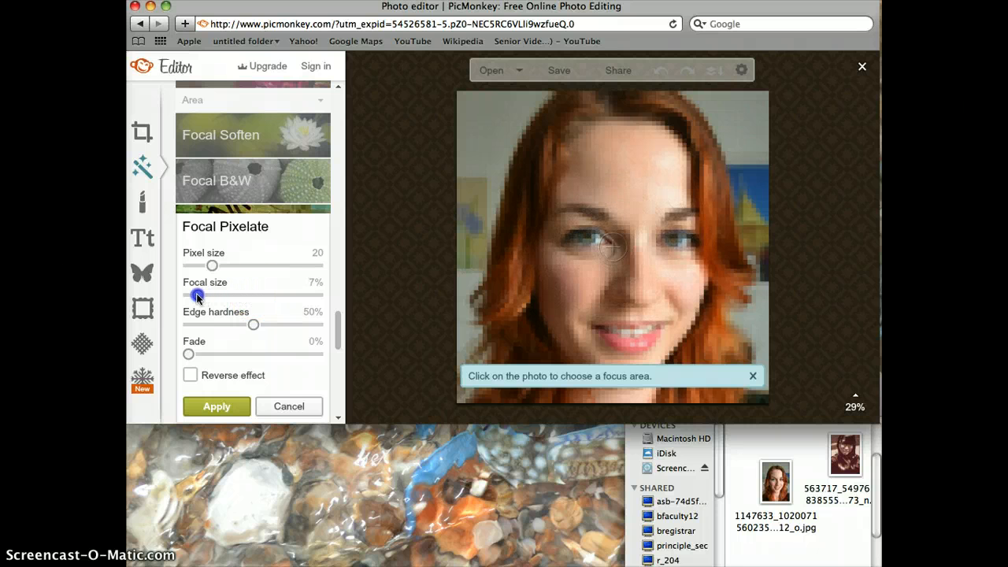
left_click_drag(197, 294, 188, 294)
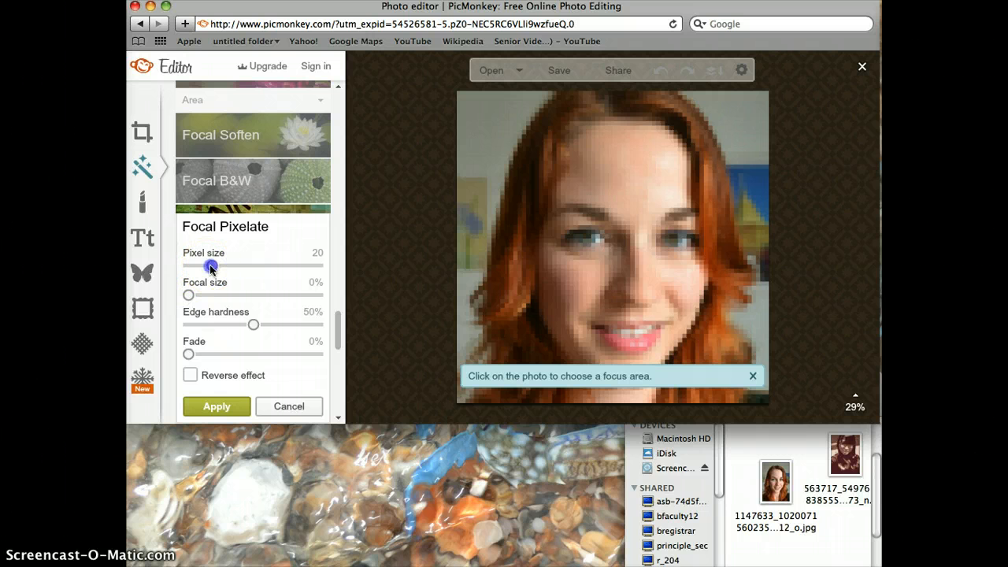
Adjust Pixel size through 85, 81 and 80 to 87, then apply the pixelation.
left_click_drag(211, 265, 318, 264)
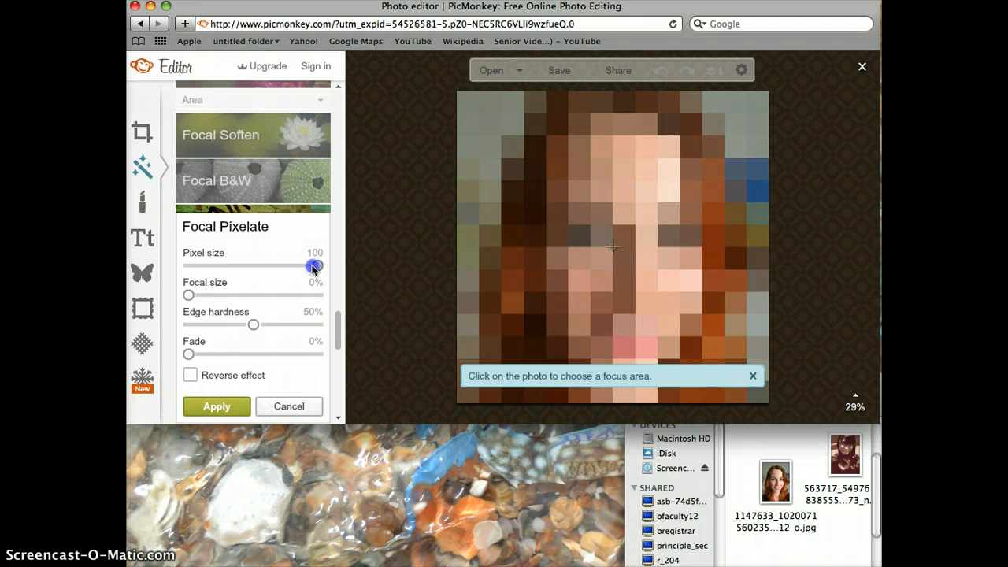
left_click_drag(315, 266, 296, 266)
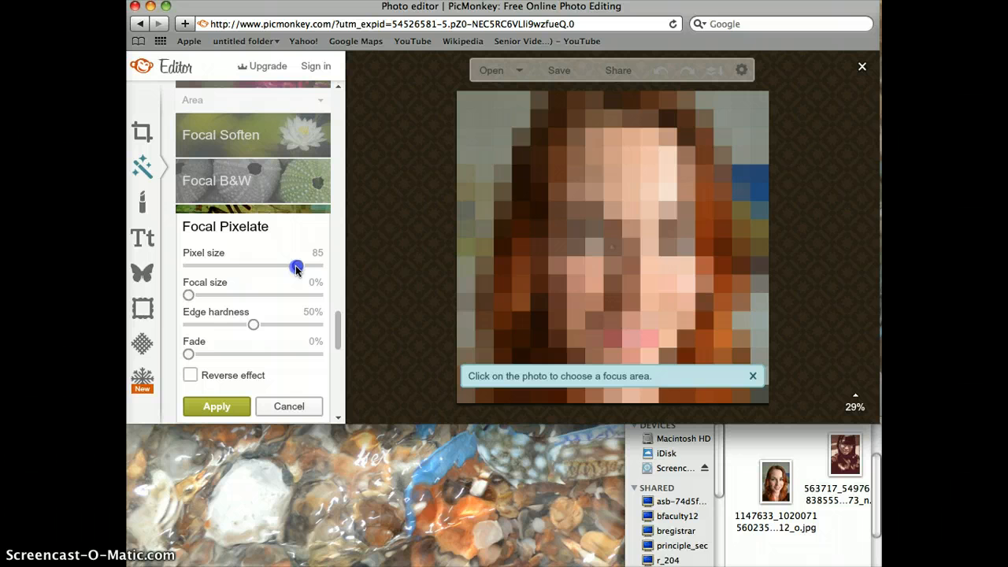
left_click_drag(296, 266, 293, 266)
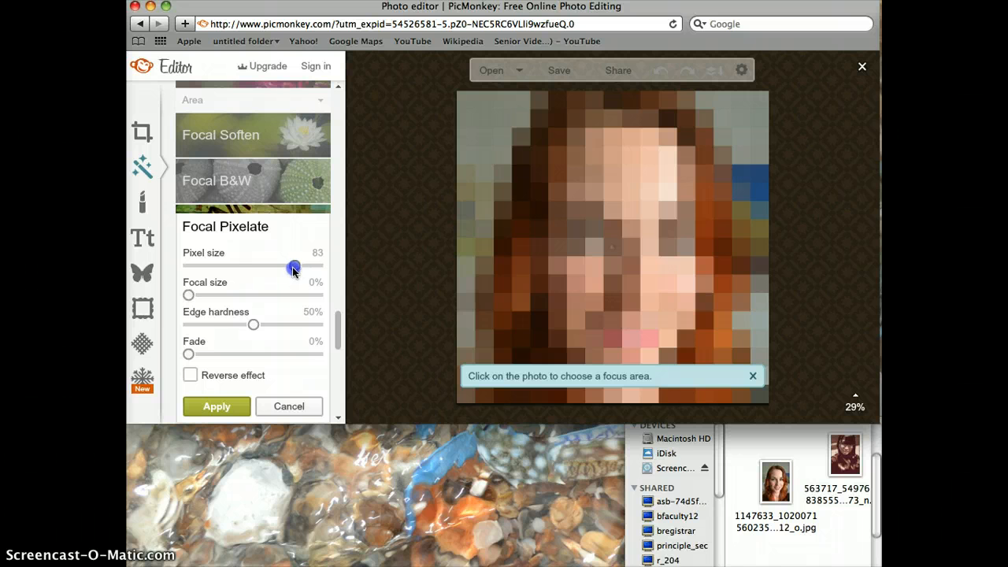
left_click_drag(293, 267, 293, 268)
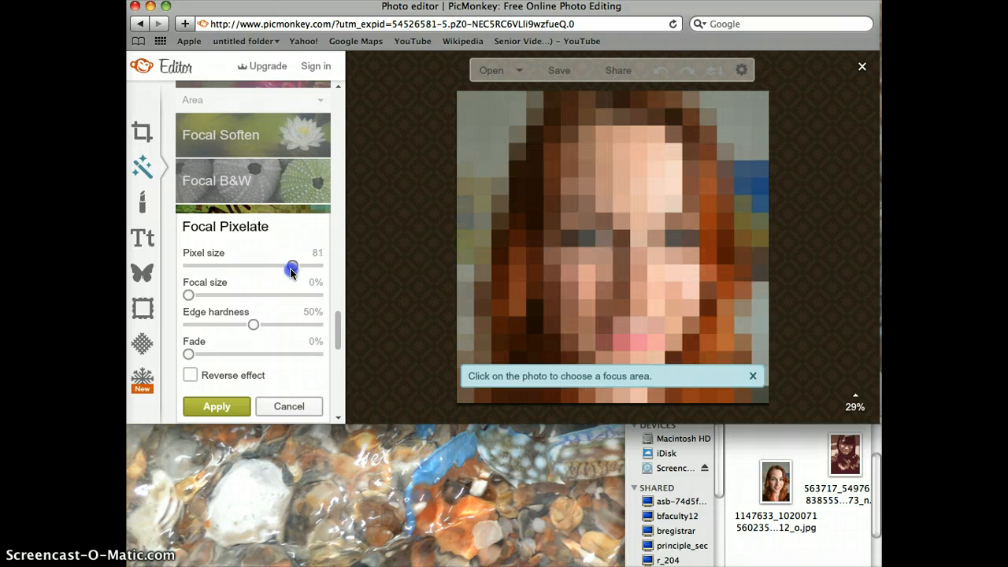
left_click_drag(292, 268, 296, 268)
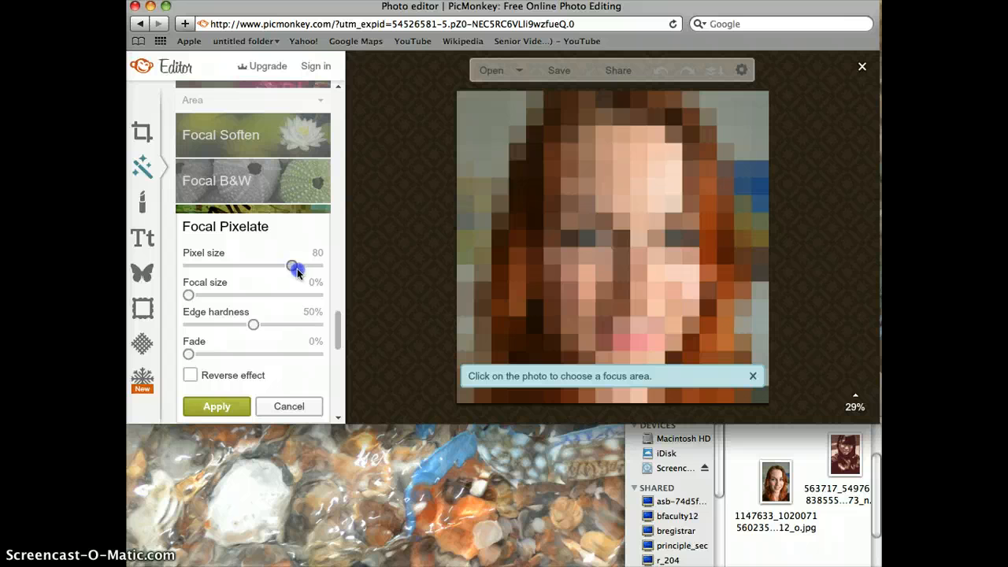
left_click_drag(293, 267, 299, 268)
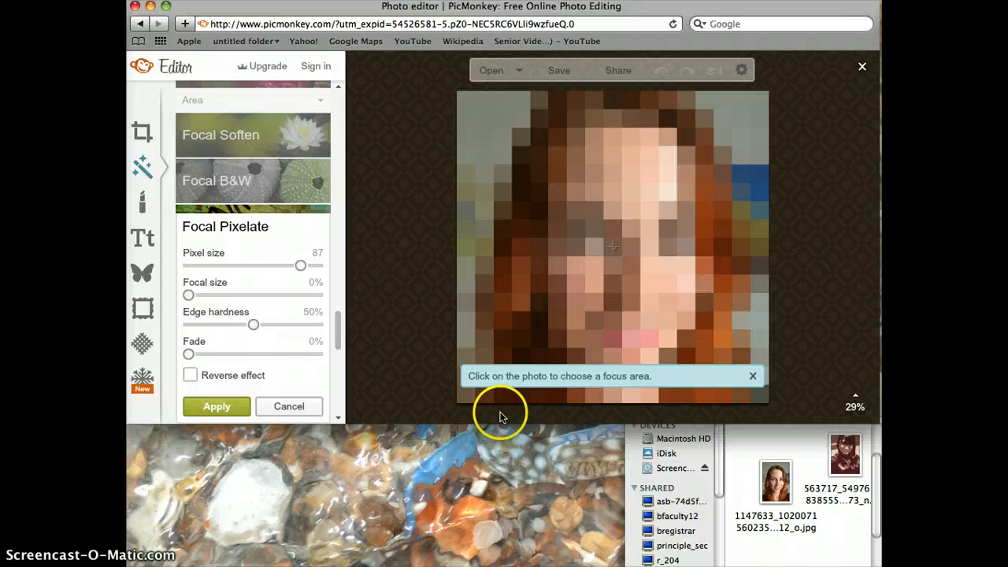
mouse_move(465, 402)
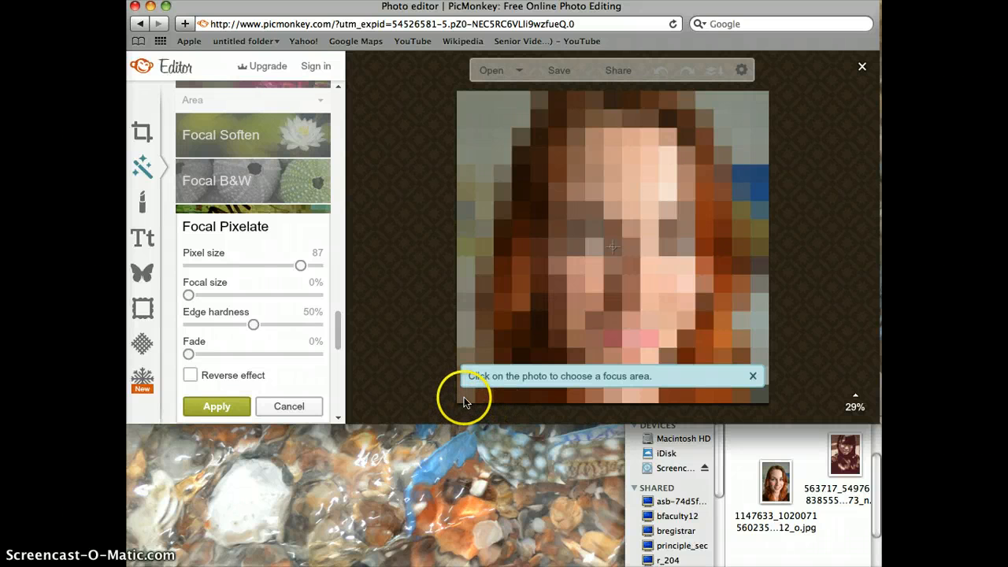
mouse_move(548, 403)
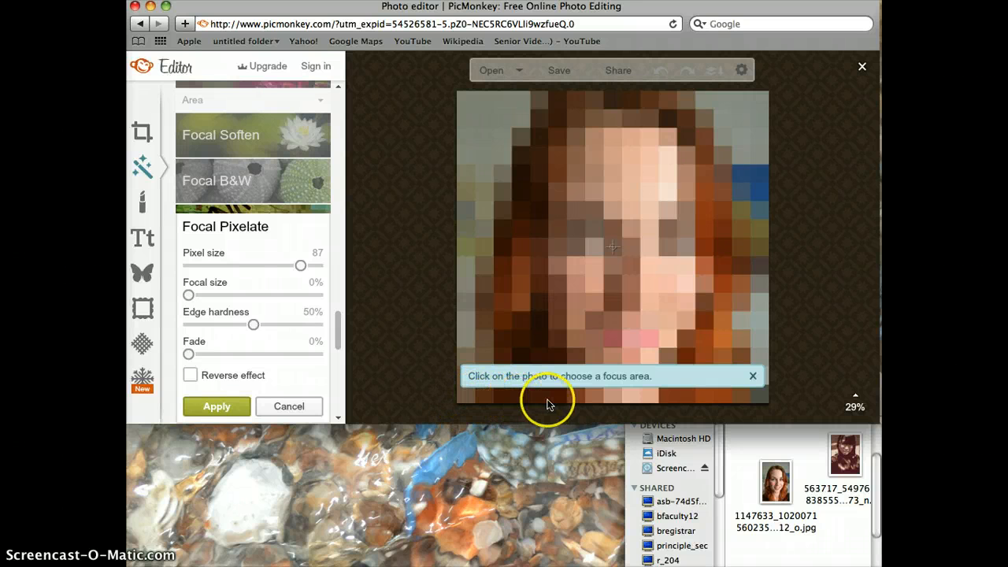
mouse_move(606, 405)
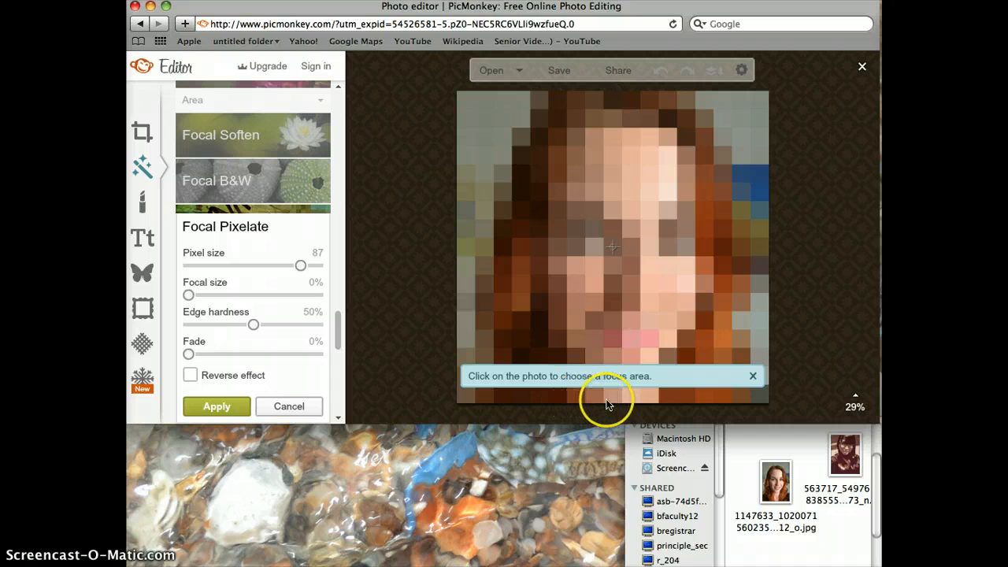
mouse_move(669, 403)
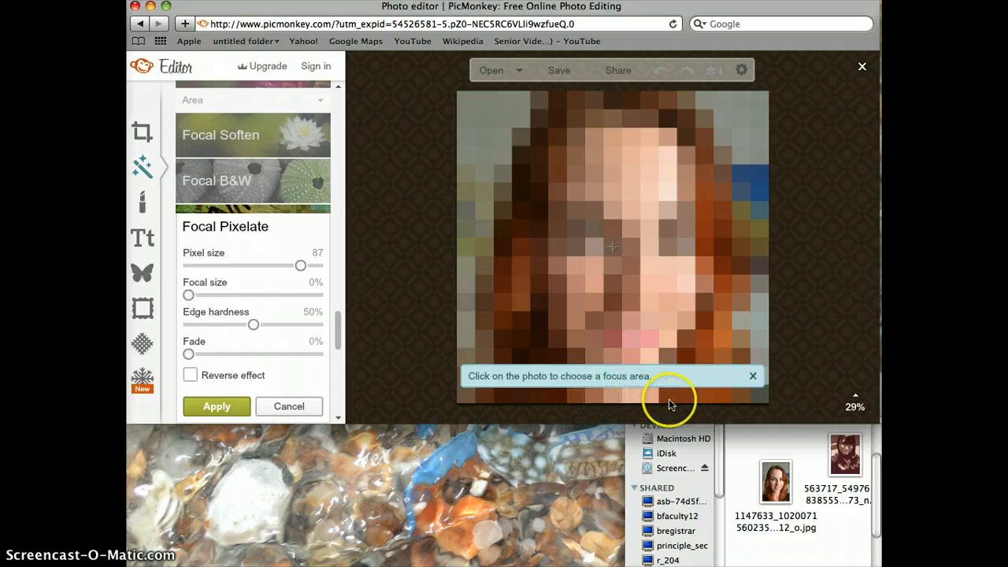
mouse_move(732, 396)
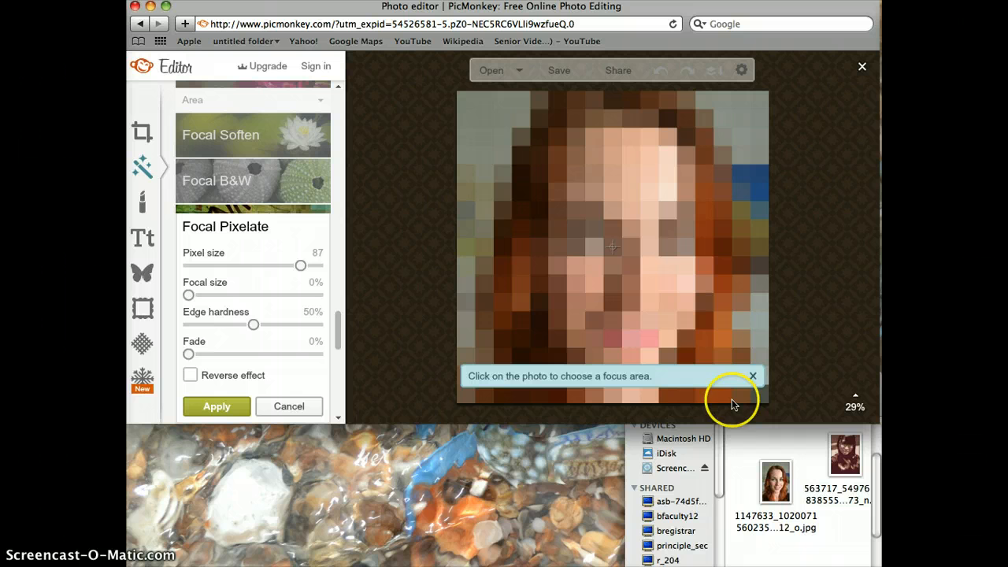
mouse_move(642, 406)
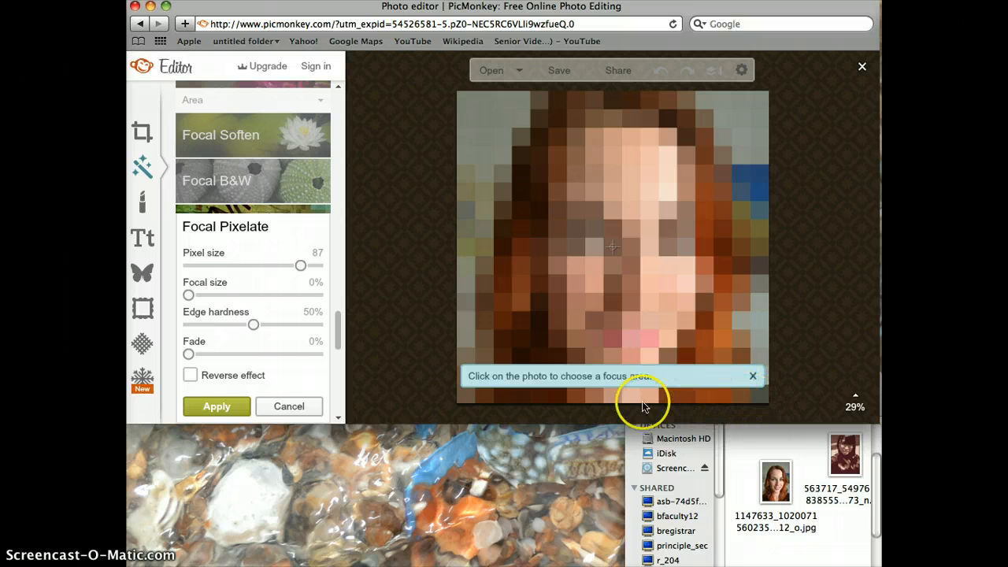
mouse_move(614, 244)
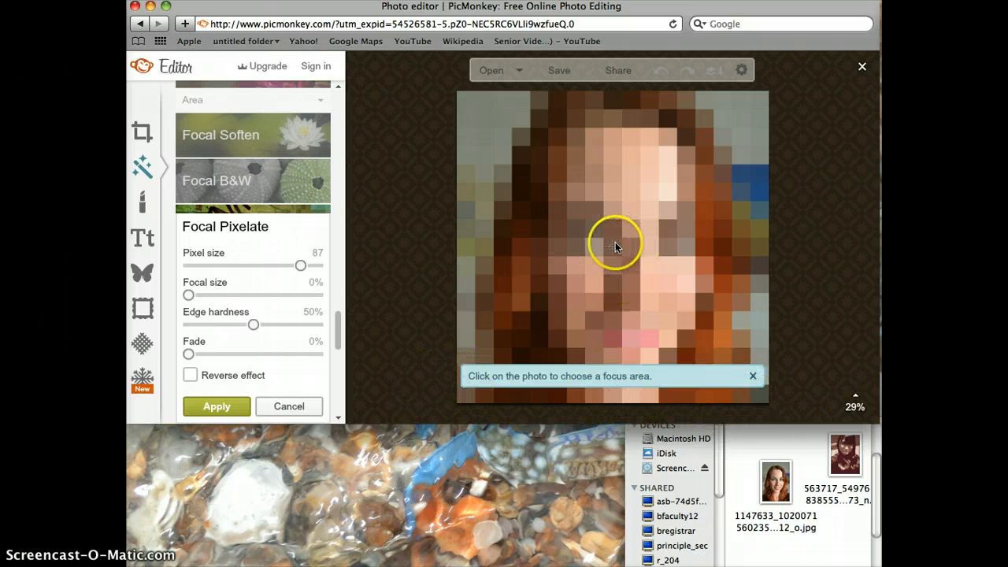
mouse_move(759, 306)
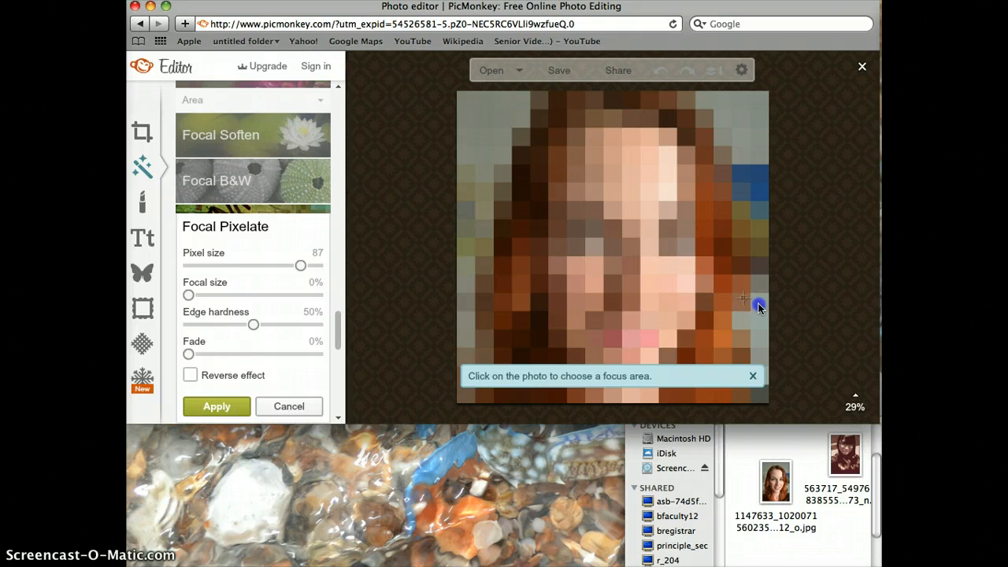
mouse_move(362, 208)
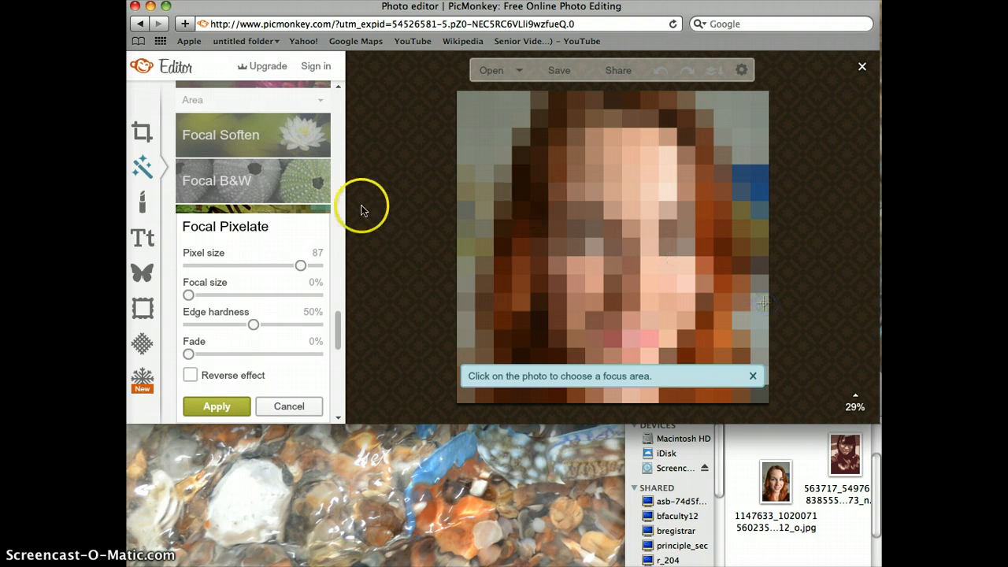
mouse_move(460, 107)
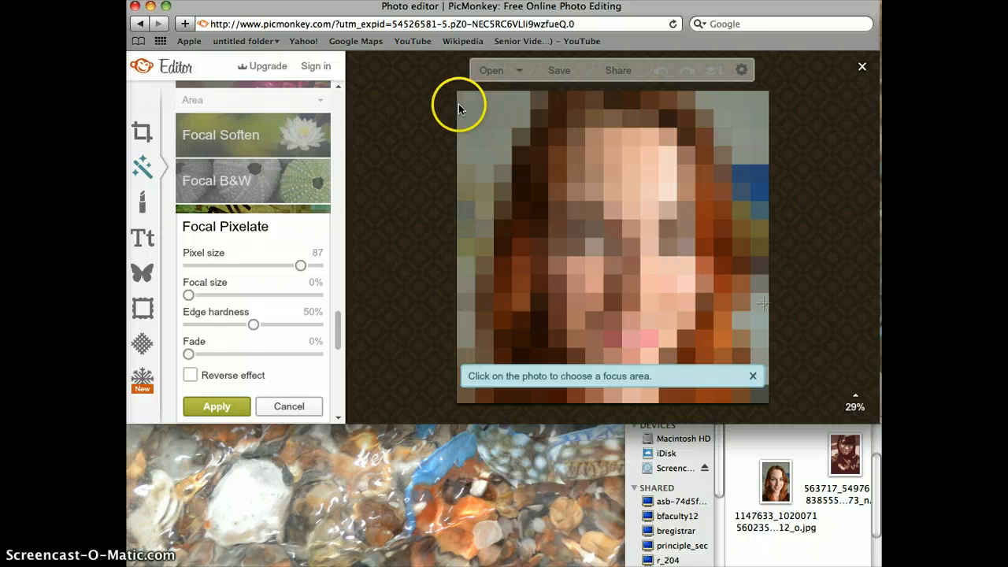
mouse_move(750, 416)
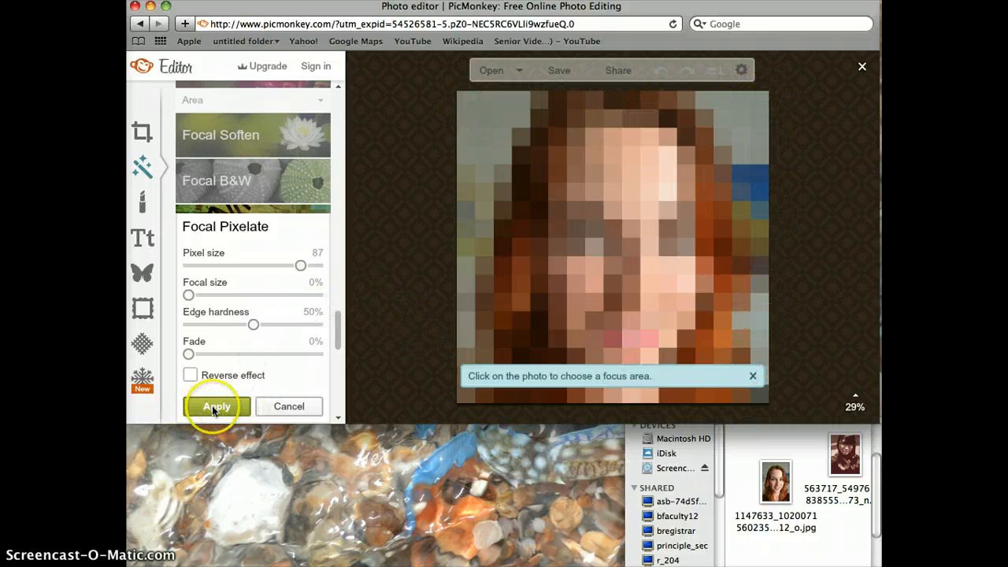
left_click(217, 406)
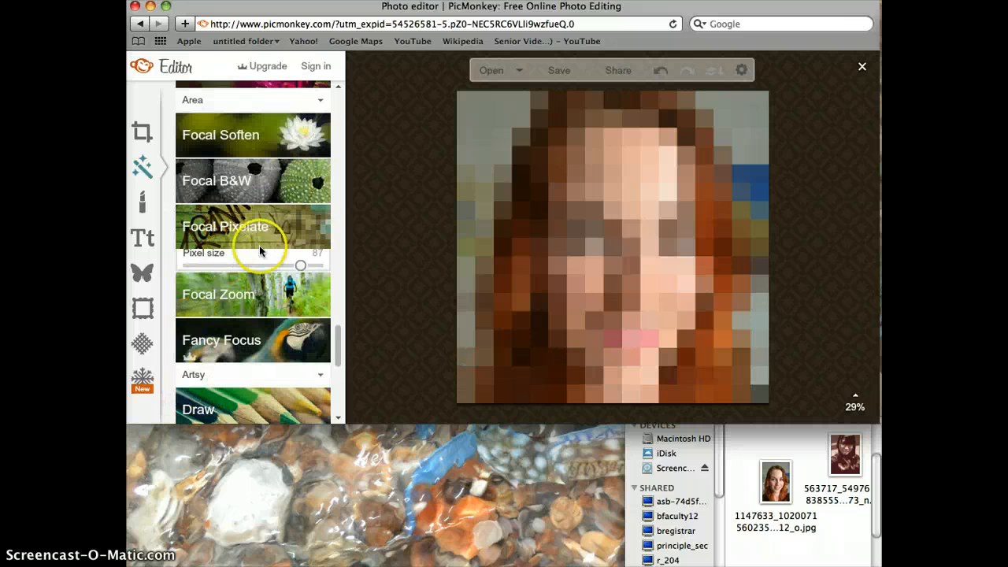
Bring up the Share screen for the pixelated square portrait.
left_click(223, 227)
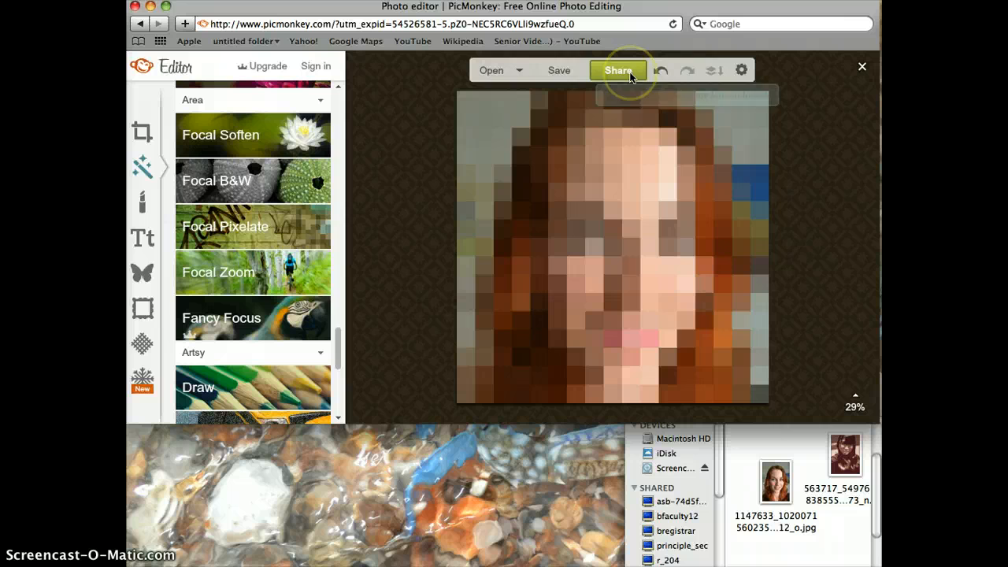
left_click(617, 69)
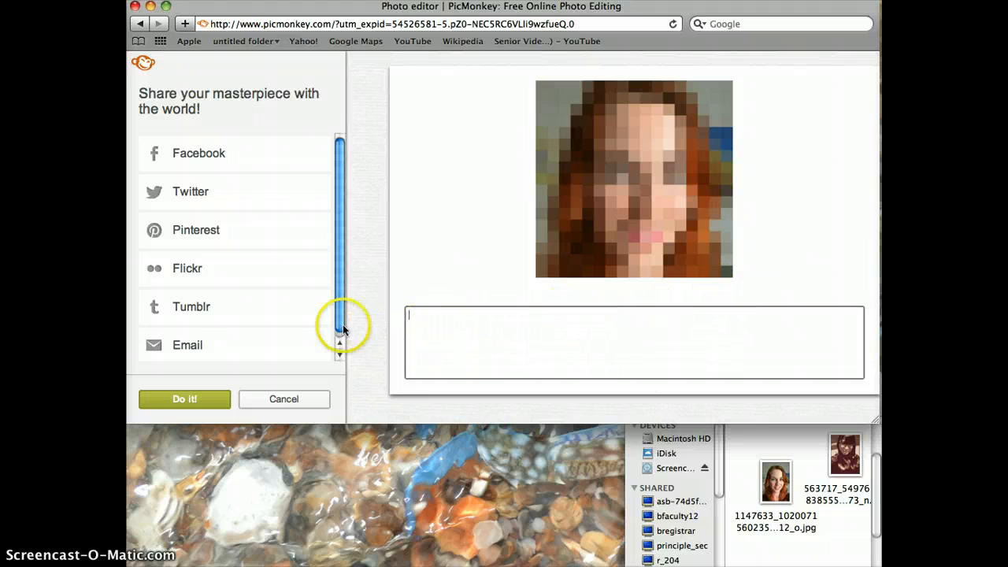
mouse_move(218, 352)
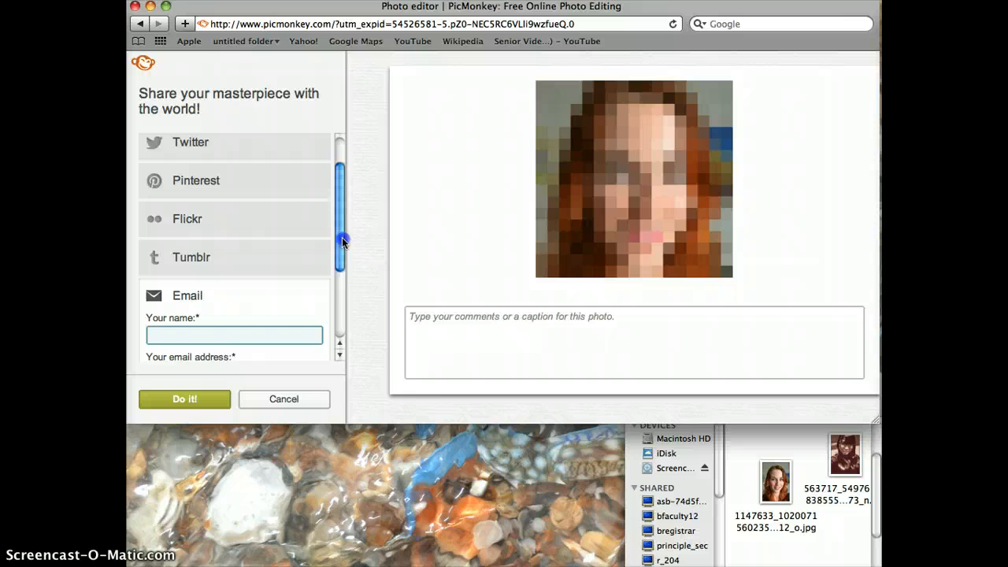
scroll("down", 3)
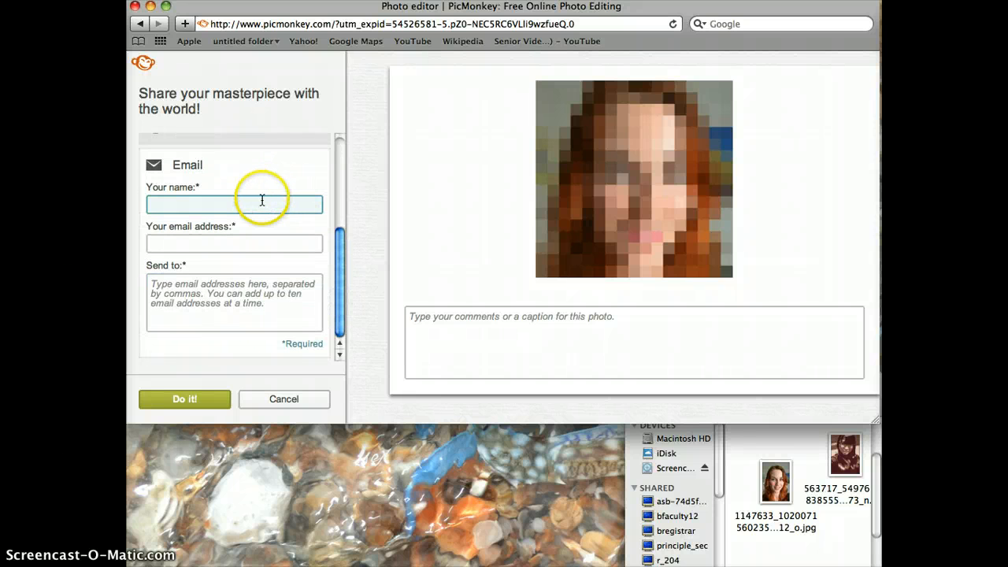
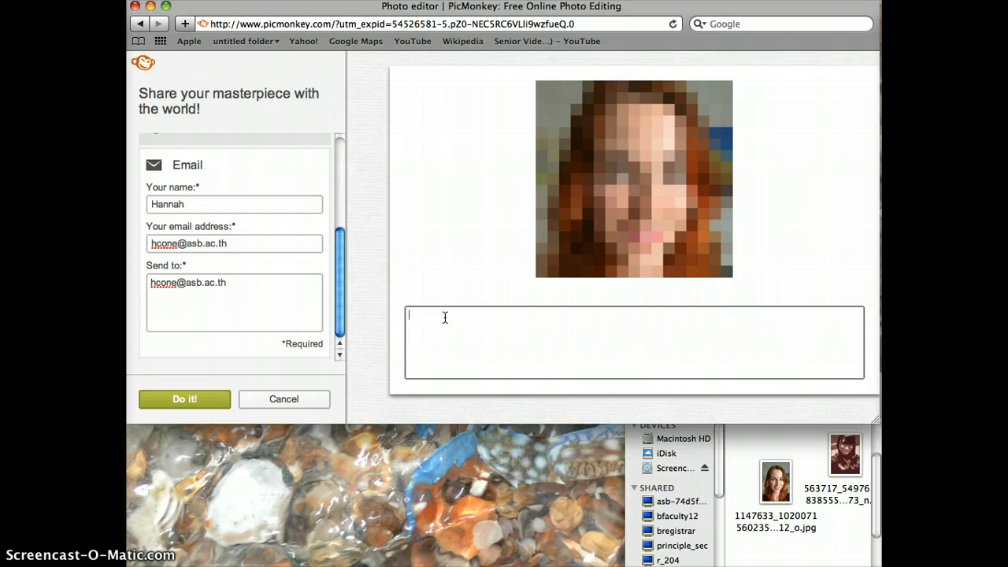
Add the caption 'Look how it turned out!' and send the email with Do it!
type("Look how it")
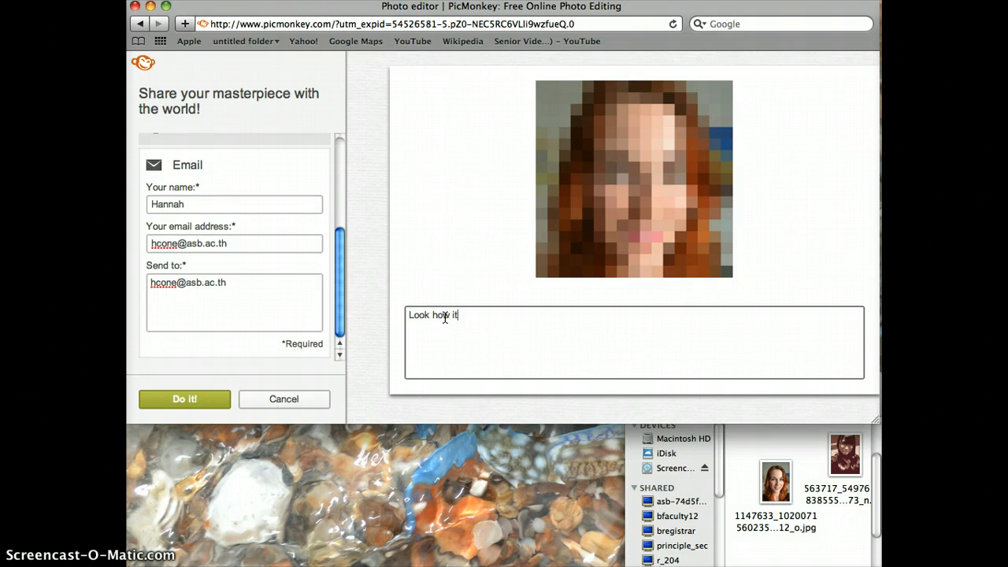
type("turned out!")
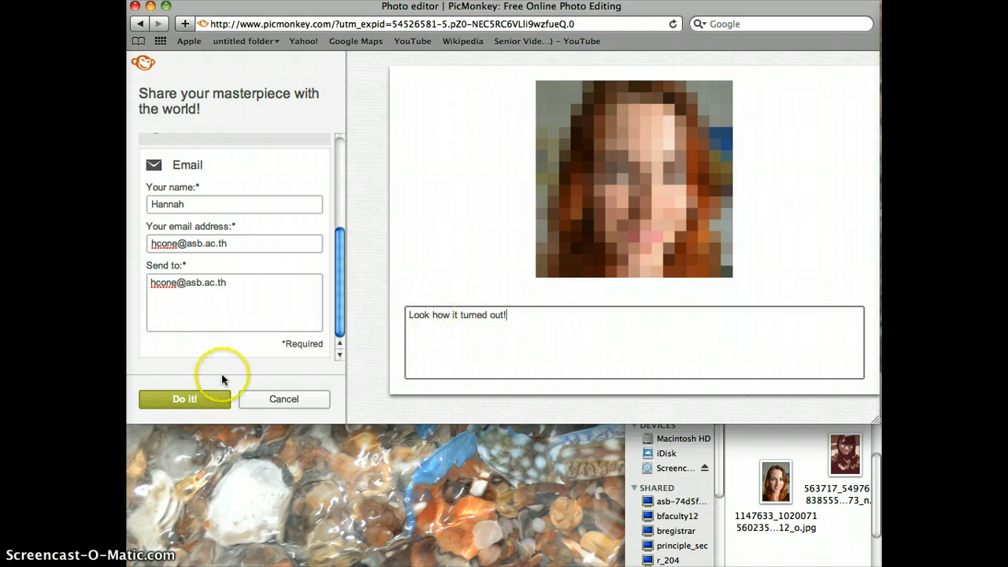
left_click(184, 398)
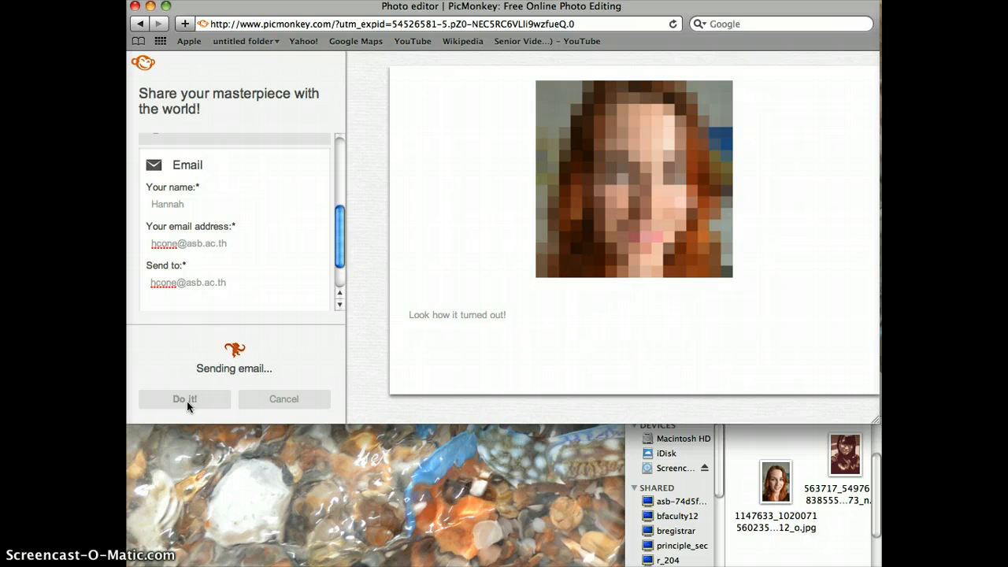
left_click(182, 398)
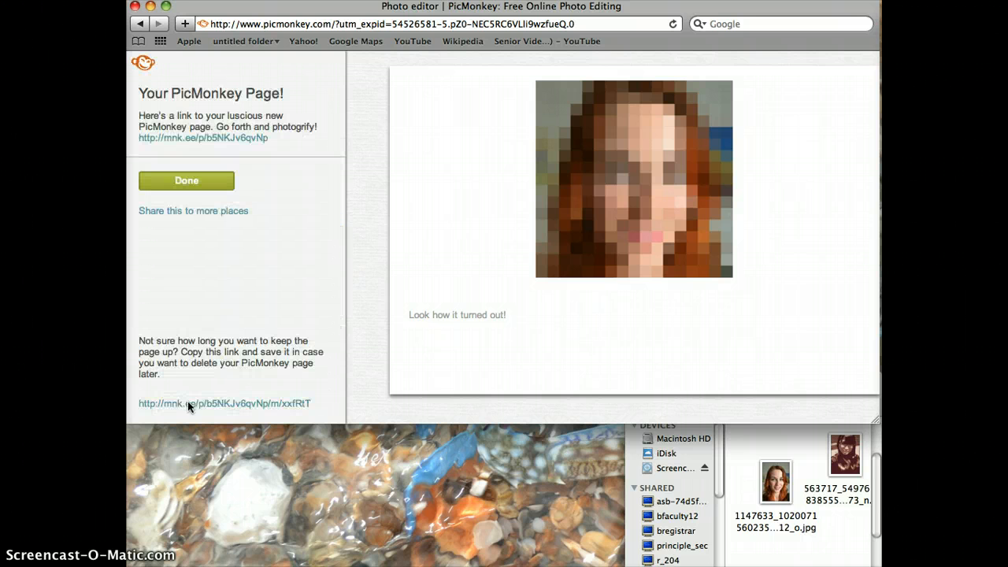
mouse_move(189, 142)
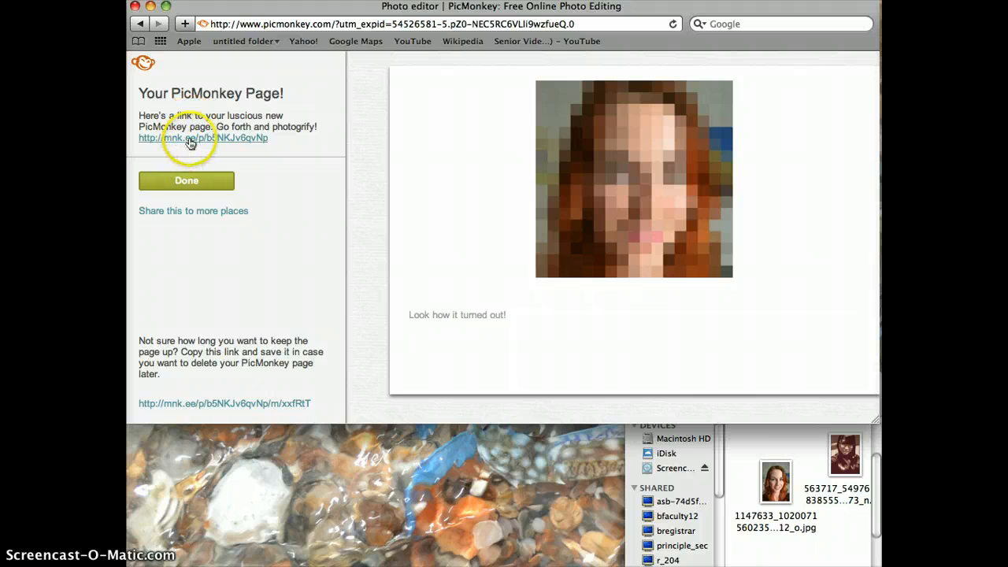
Open the shared PicMonkey page and scroll through the pixelated portrait to its caption.
left_click(202, 137)
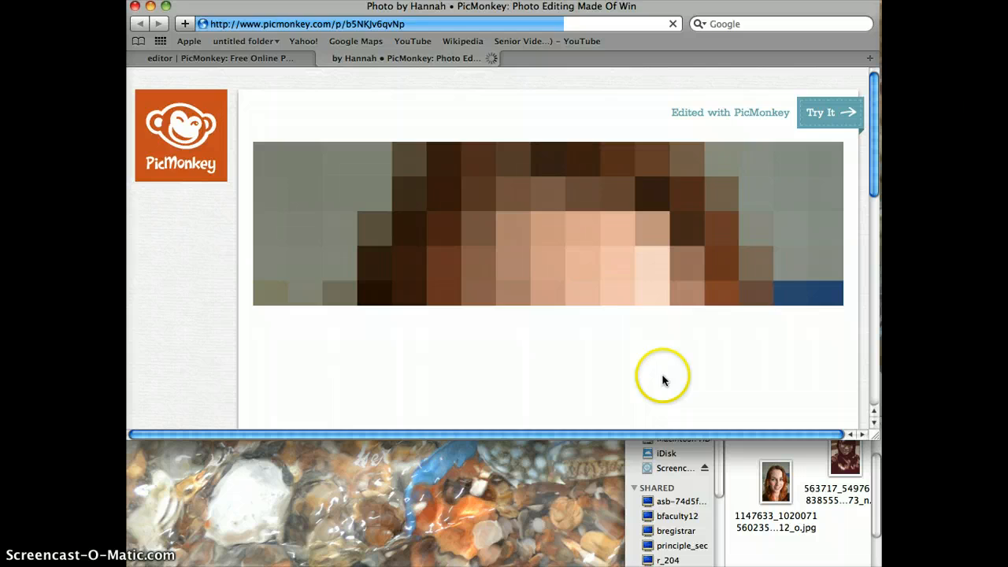
scroll("down", 3)
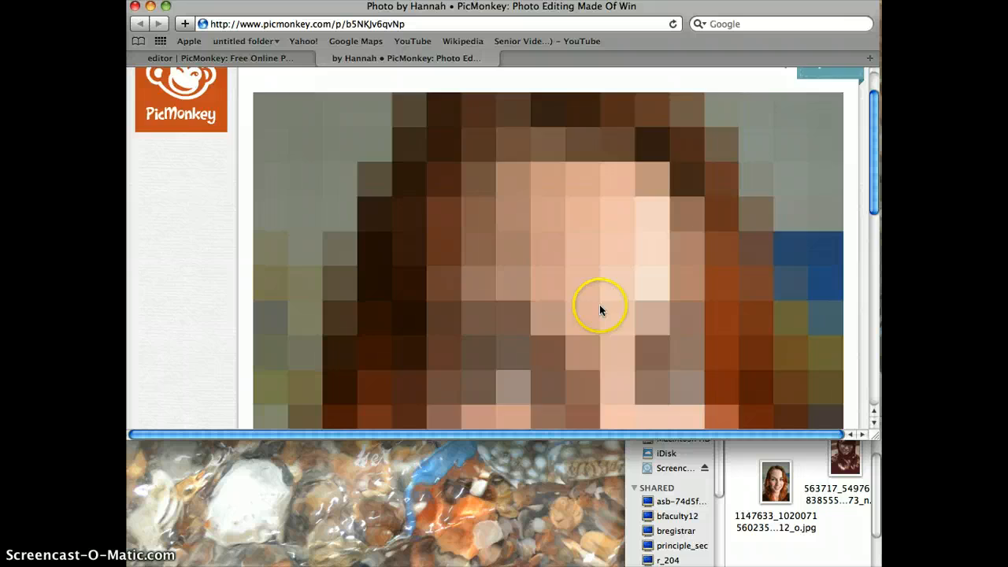
scroll("up", 3)
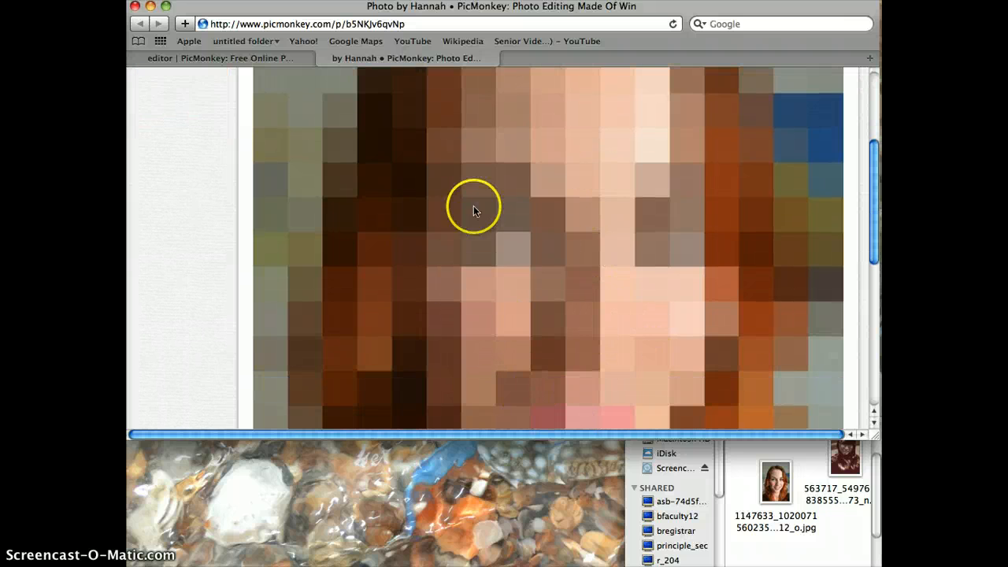
mouse_move(460, 218)
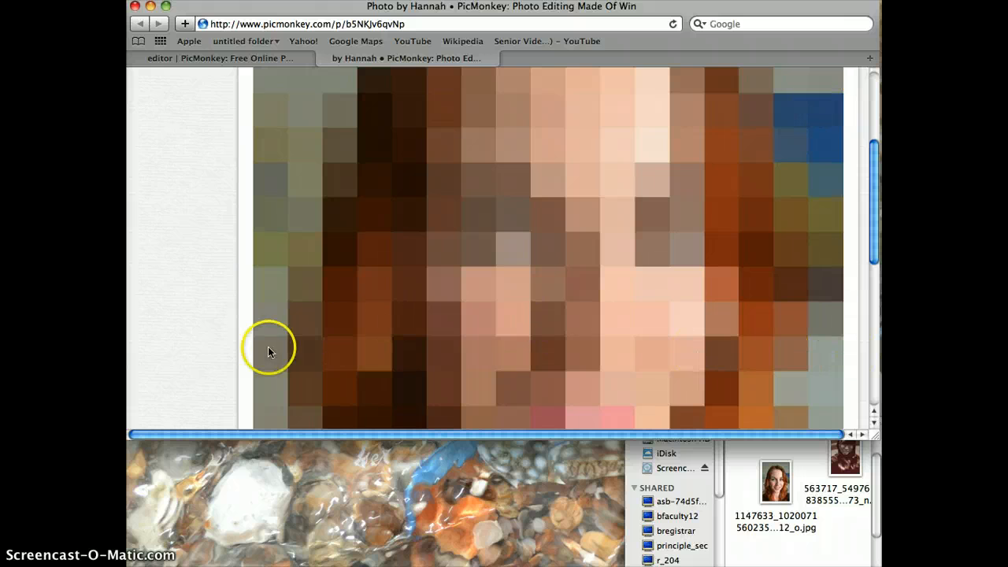
scroll("down", 3)
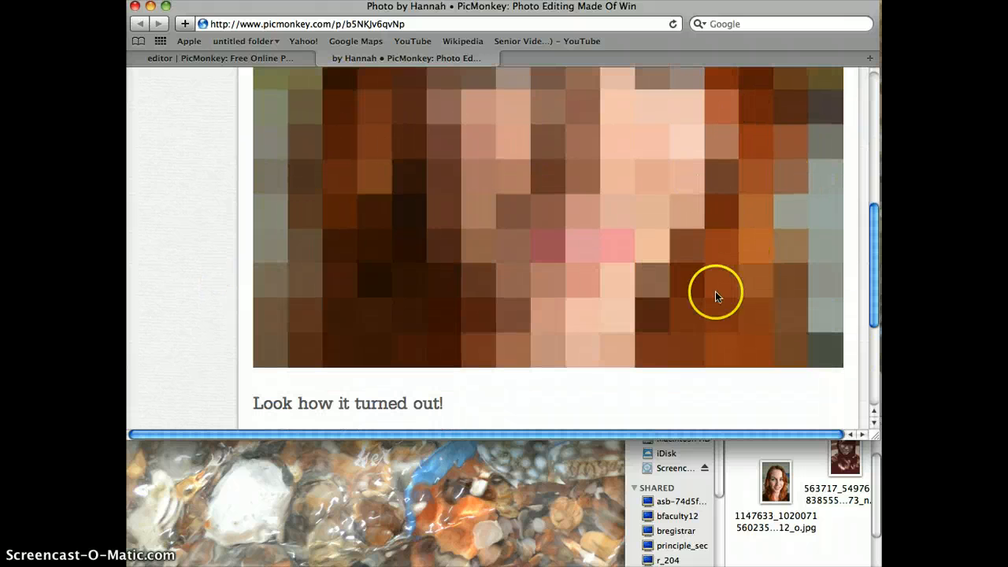